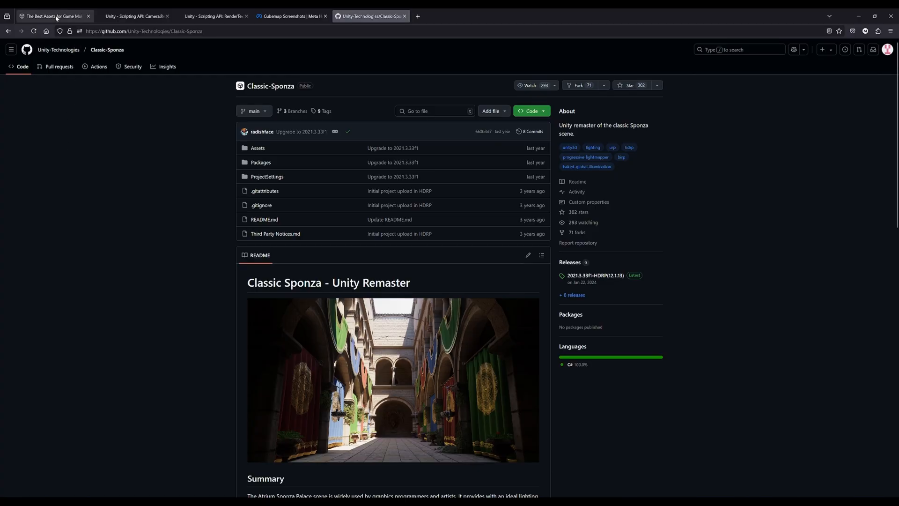
Browse the Asset Store 'skybox' results, scrolling through the free and paid skybox packs
click(52, 15)
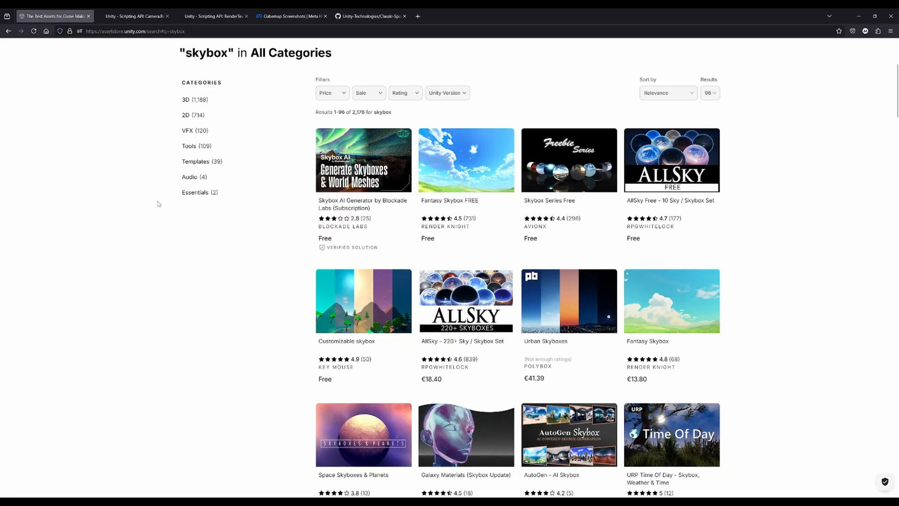
mouse_move(708, 184)
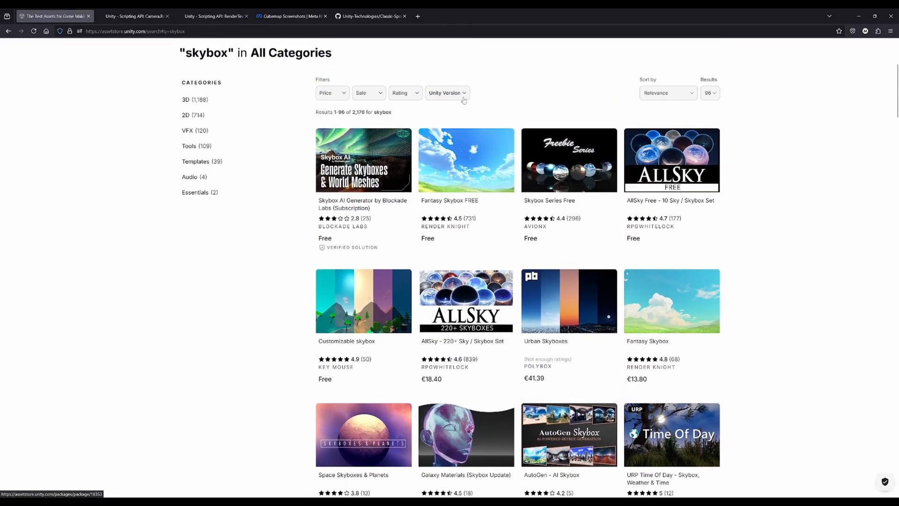
double_click(357, 112)
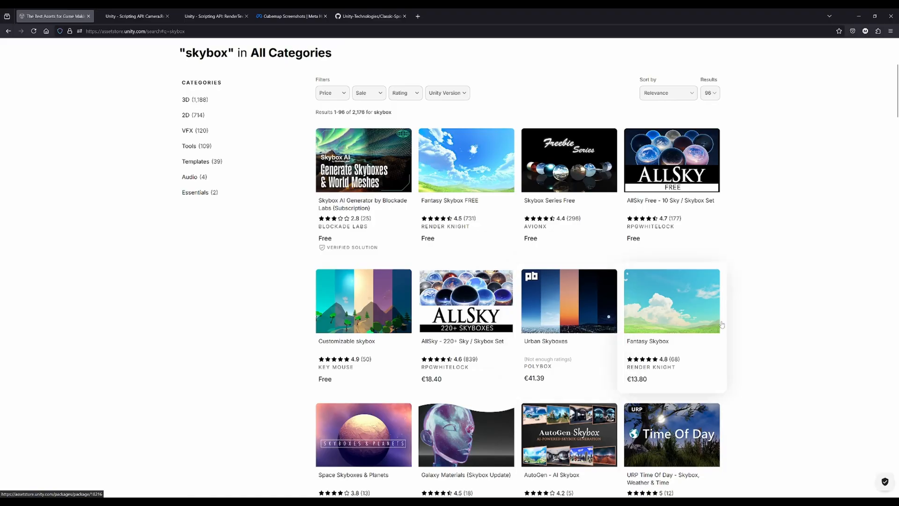
scroll(down, 3)
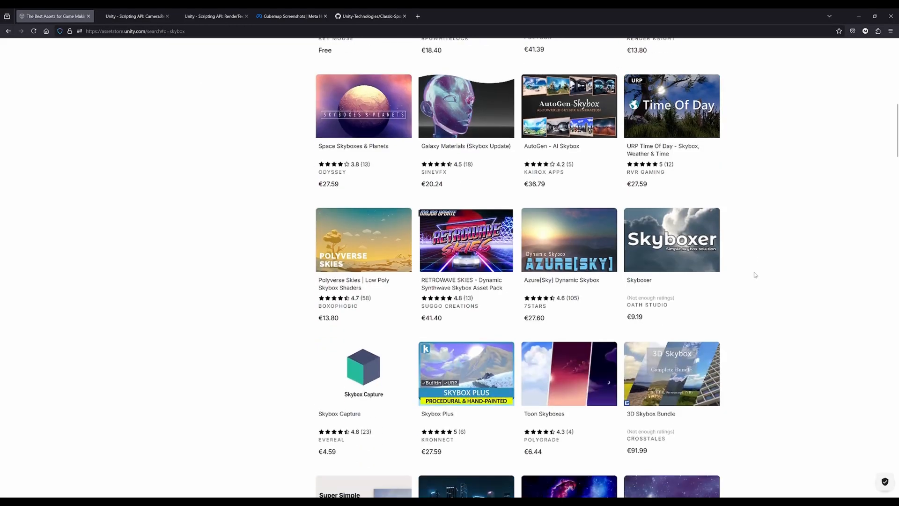
scroll(down, 3)
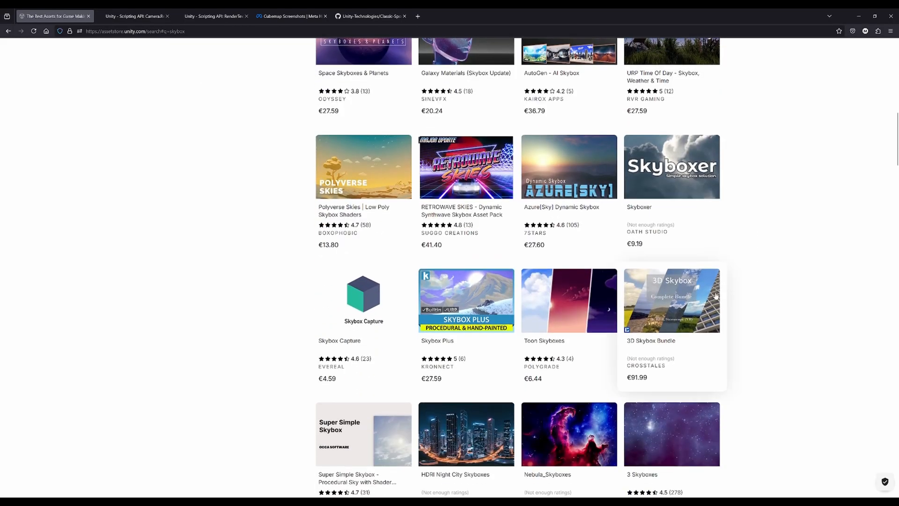
scroll(down, 3)
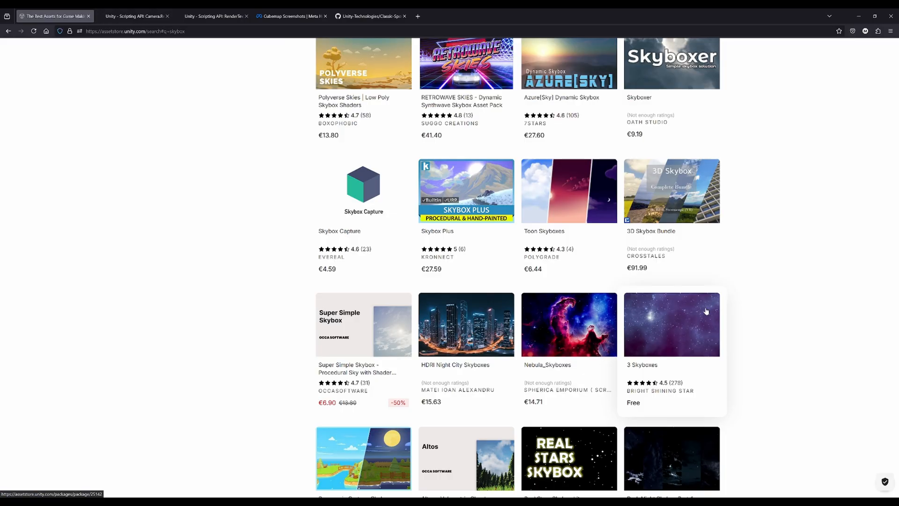
mouse_move(715, 312)
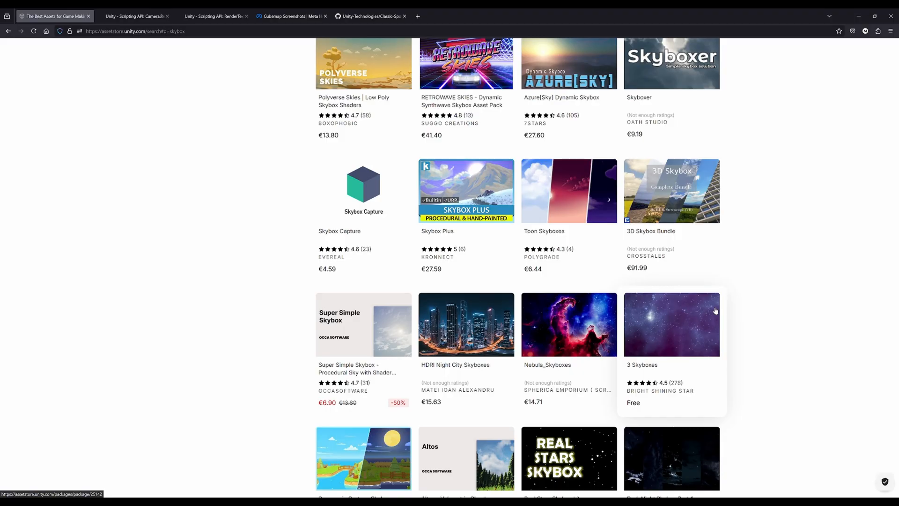
mouse_move(627, 339)
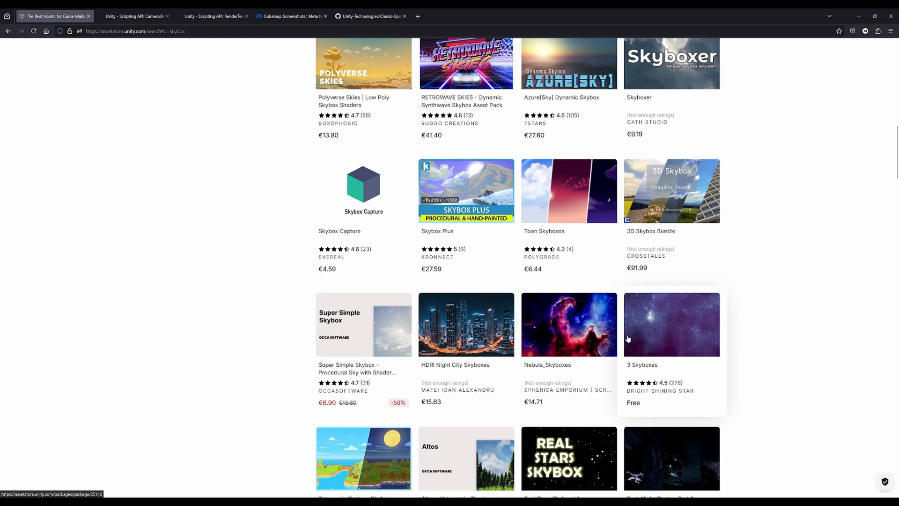
mouse_move(680, 307)
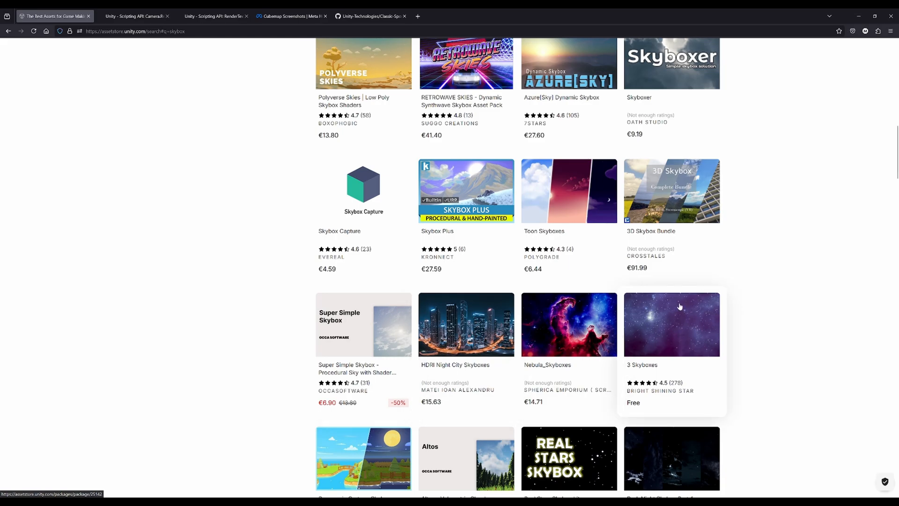
mouse_move(660, 300)
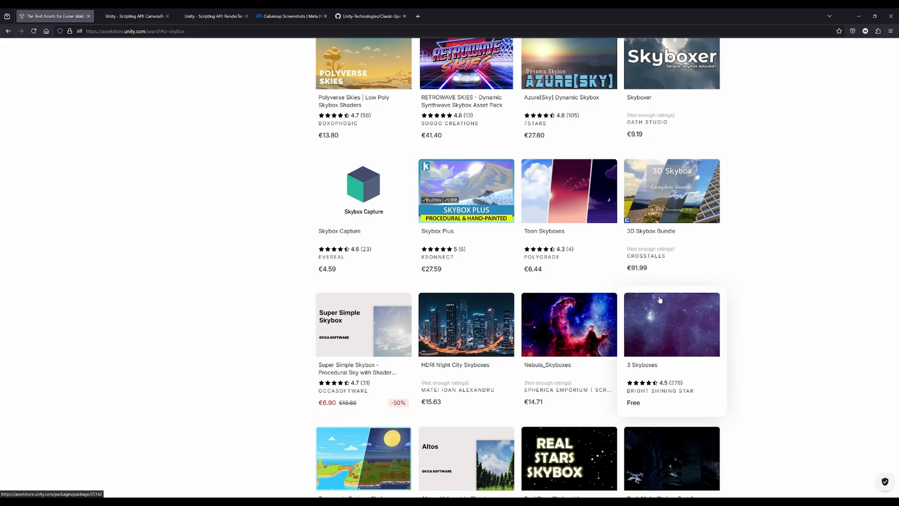
mouse_move(588, 309)
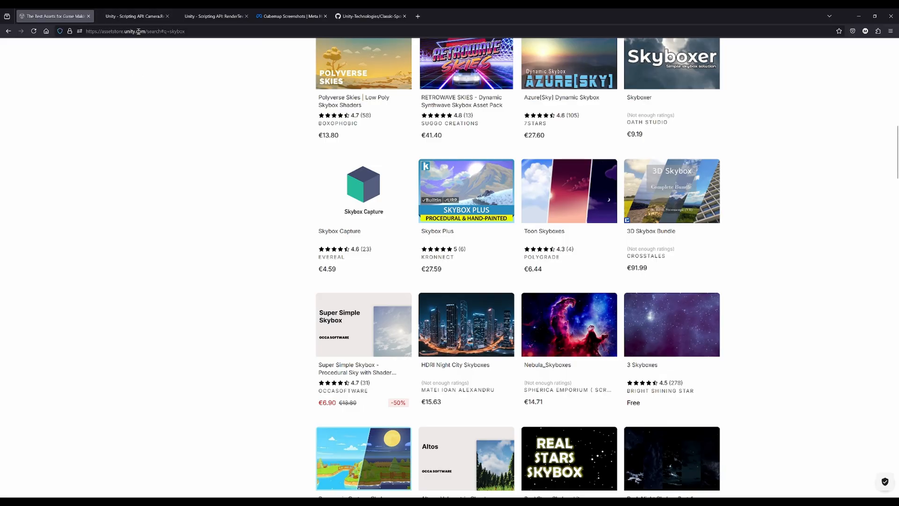
Read the Camera.RenderToCubemap page's stereo cubemap example, selecting portions of the script
click(135, 15)
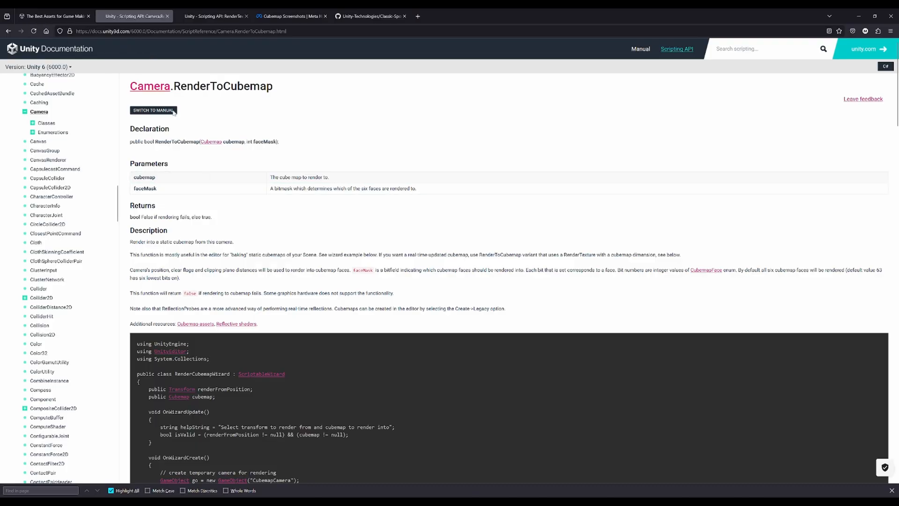
scroll(down, 3)
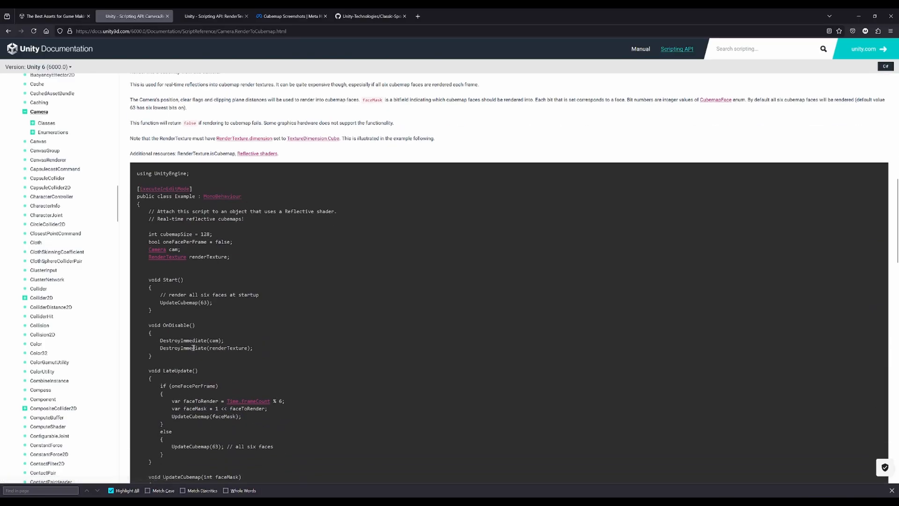
scroll(down, 3)
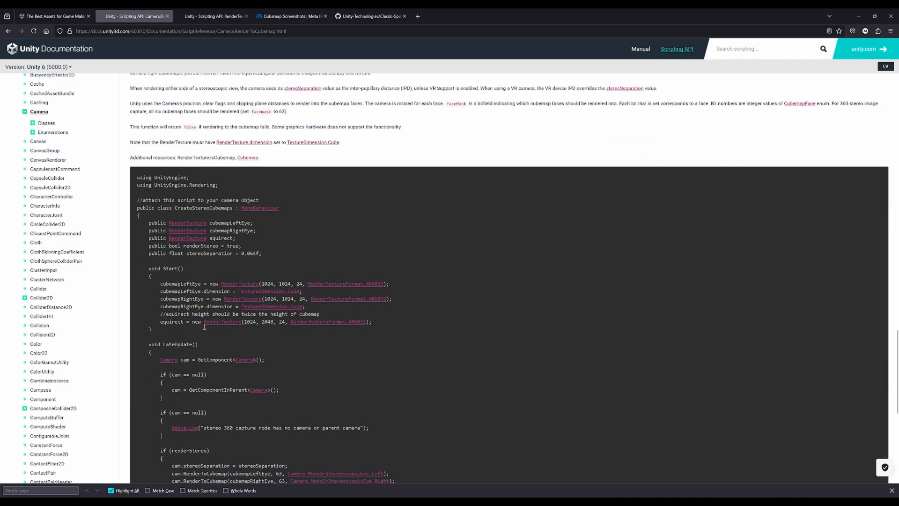
drag(148, 222, 261, 253)
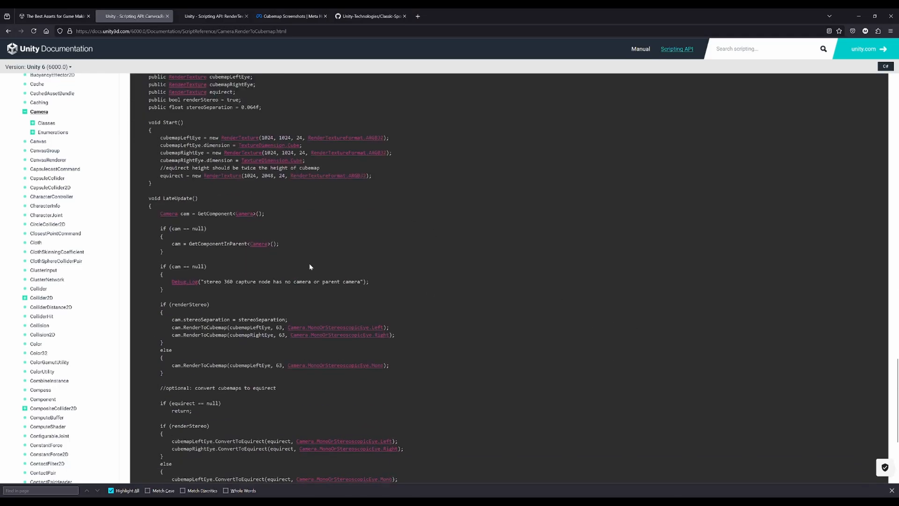
scroll(down, 3)
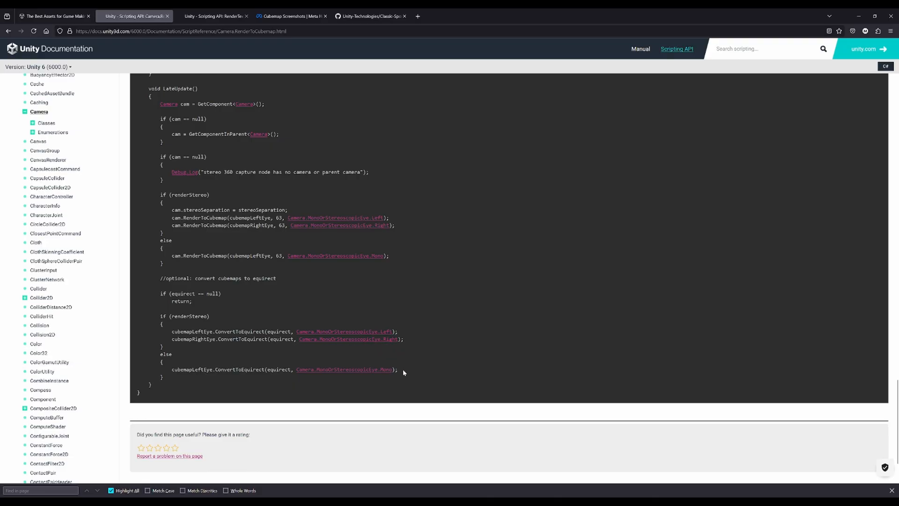
drag(171, 204, 403, 373)
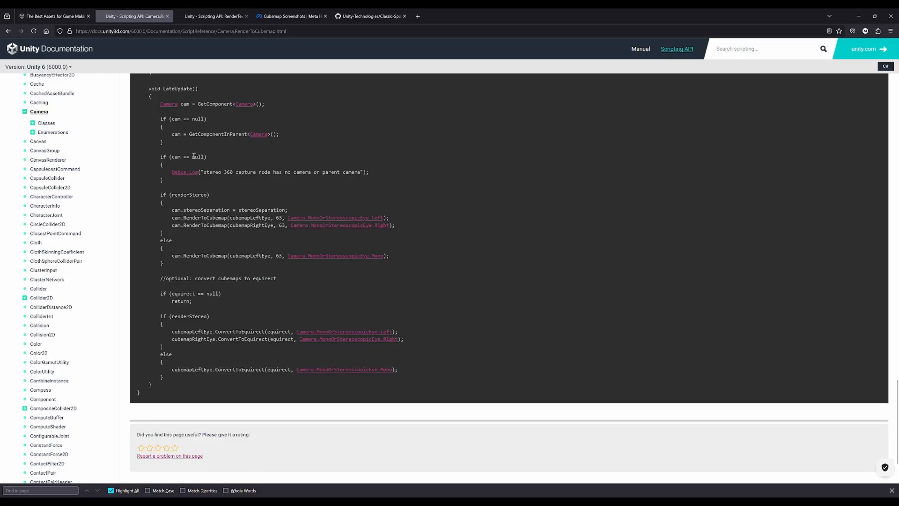
Scroll the example down to its equirect conversion and return to the reference page
double_click(216, 171)
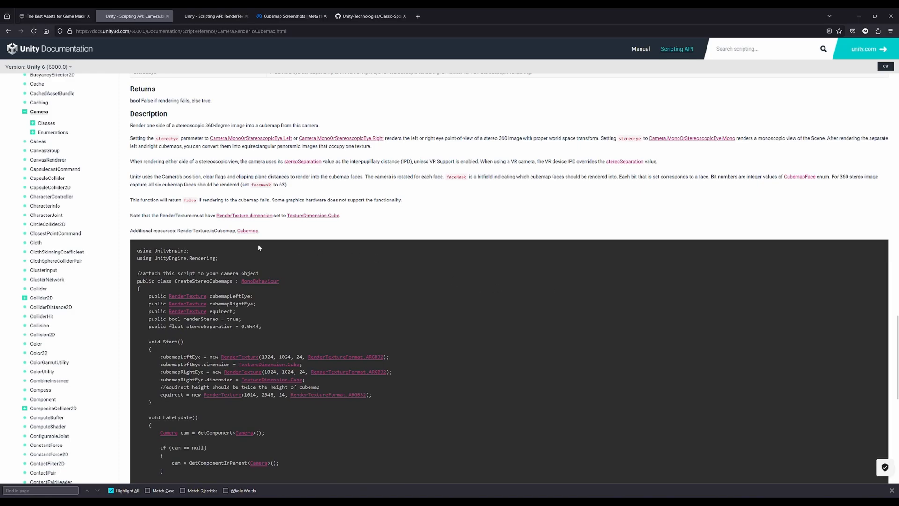
scroll(down, 3)
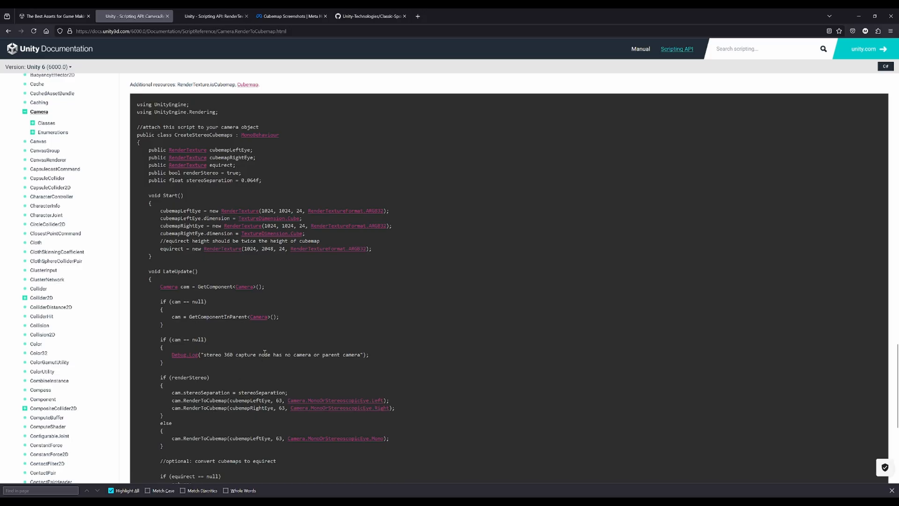
scroll(down, 3)
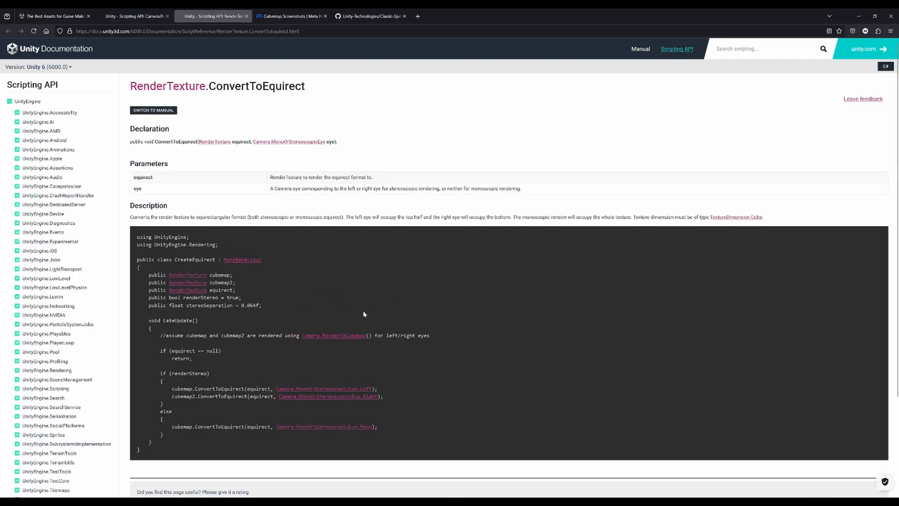
scroll(down, 3)
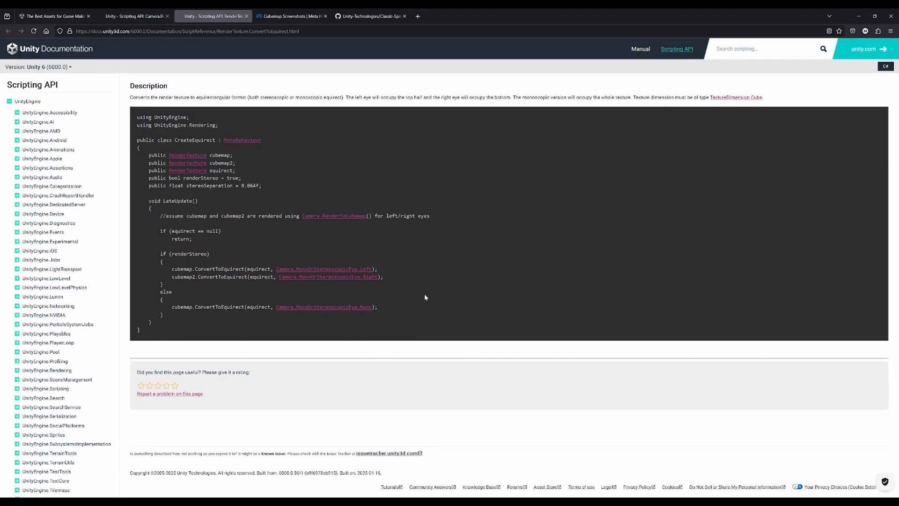
click(135, 15)
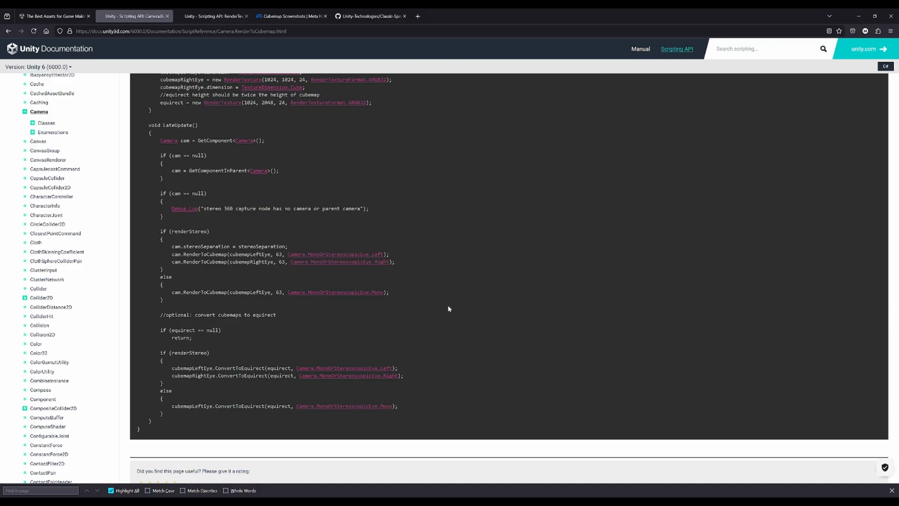
mouse_move(432, 302)
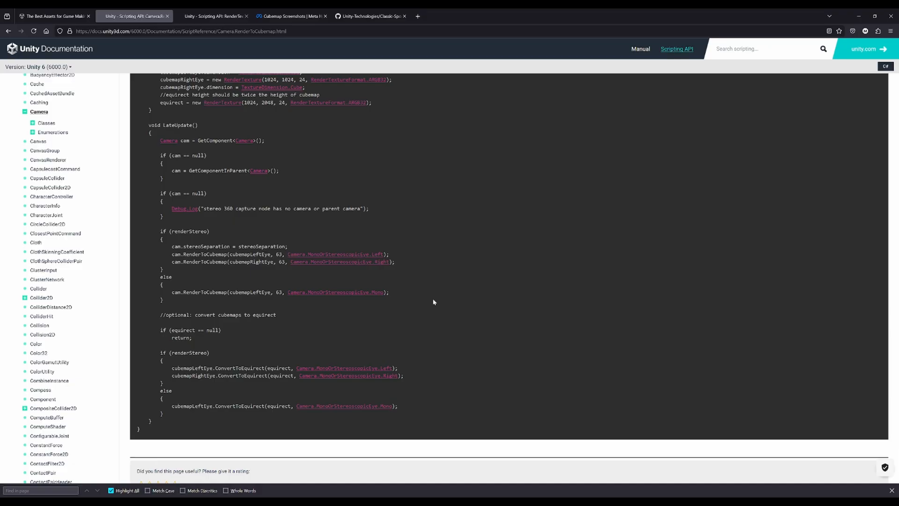
Read the Cubemap Screenshots guide through Cubemap Usage and Options, then view the Classic-Sponza repository
click(292, 16)
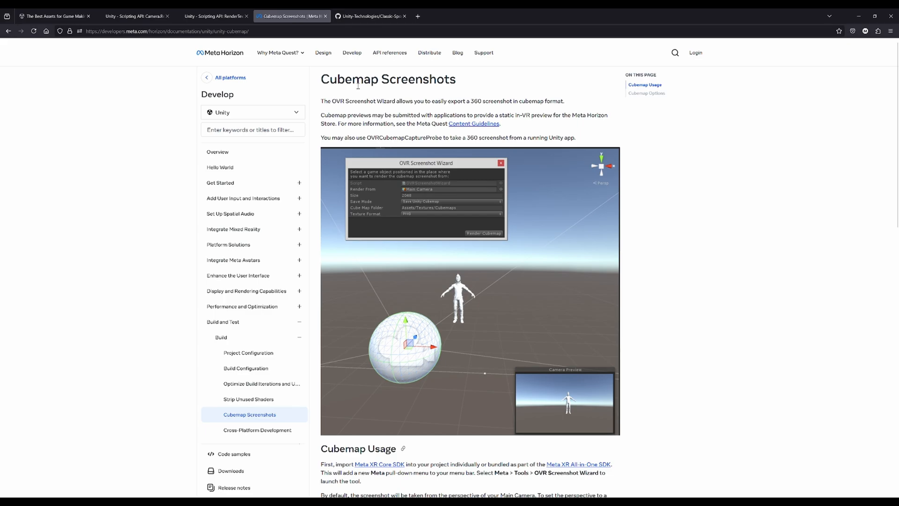
mouse_move(389, 114)
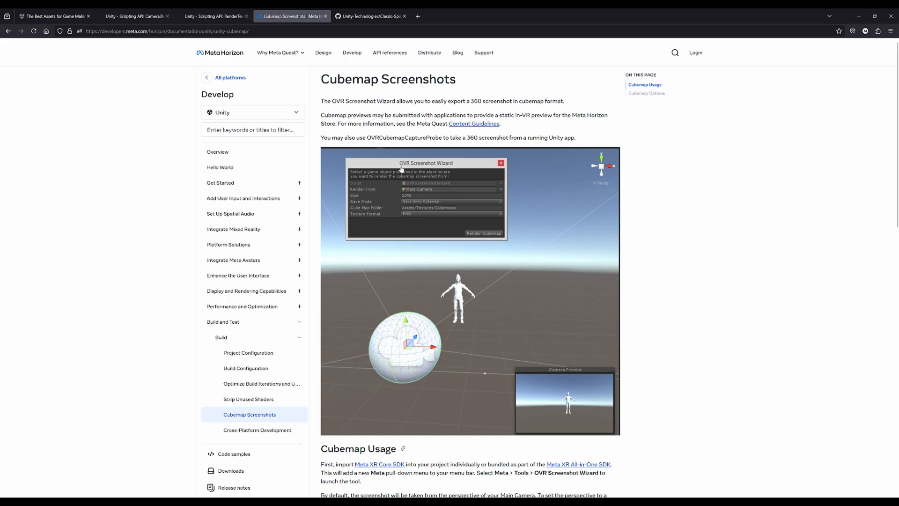
mouse_move(421, 165)
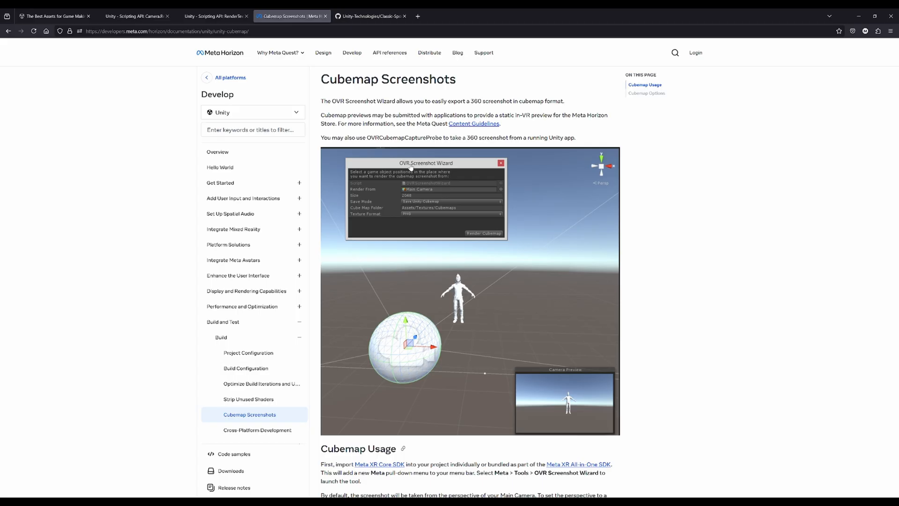
scroll(down, 3)
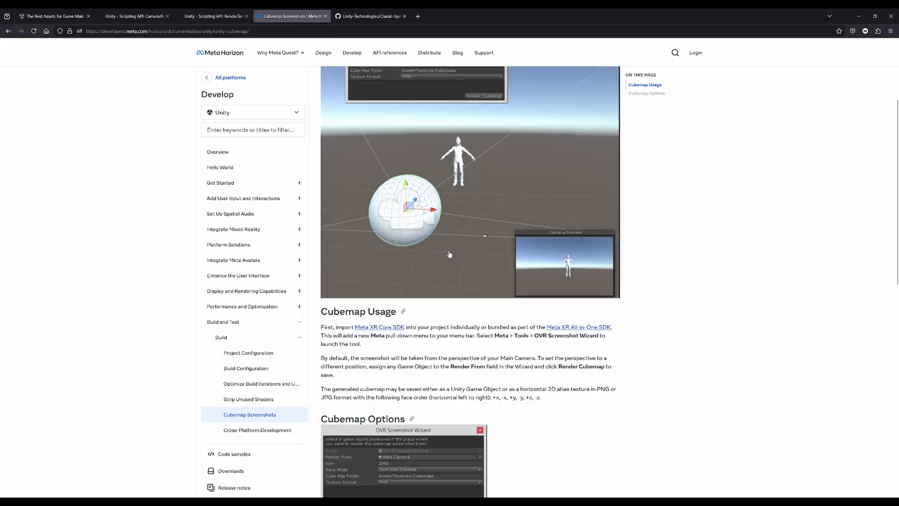
scroll(down, 3)
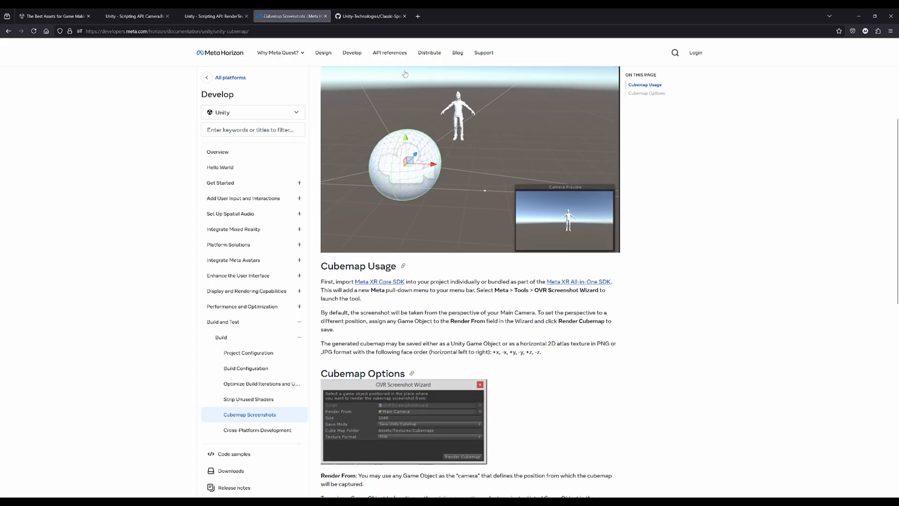
click(370, 15)
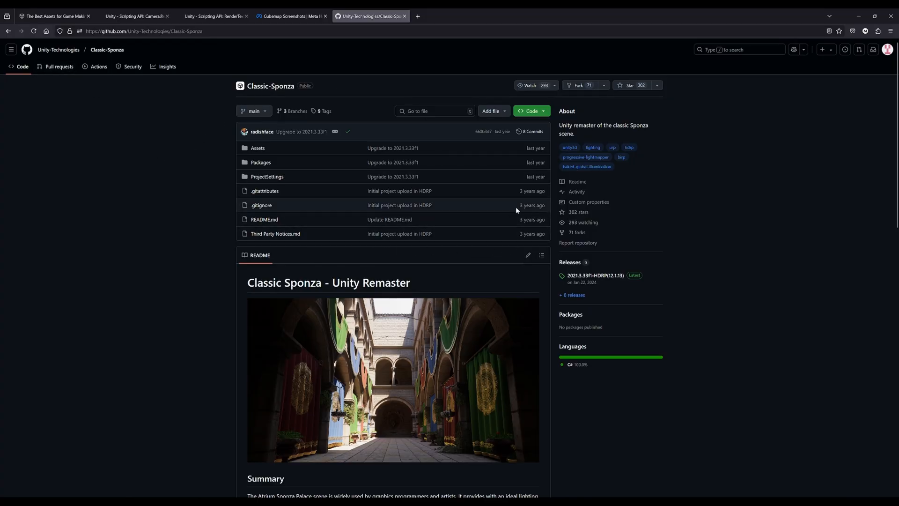
Scroll the Classic-Sponza README to Setup, highlighting the note about installing Git LFS
scroll(down, 3)
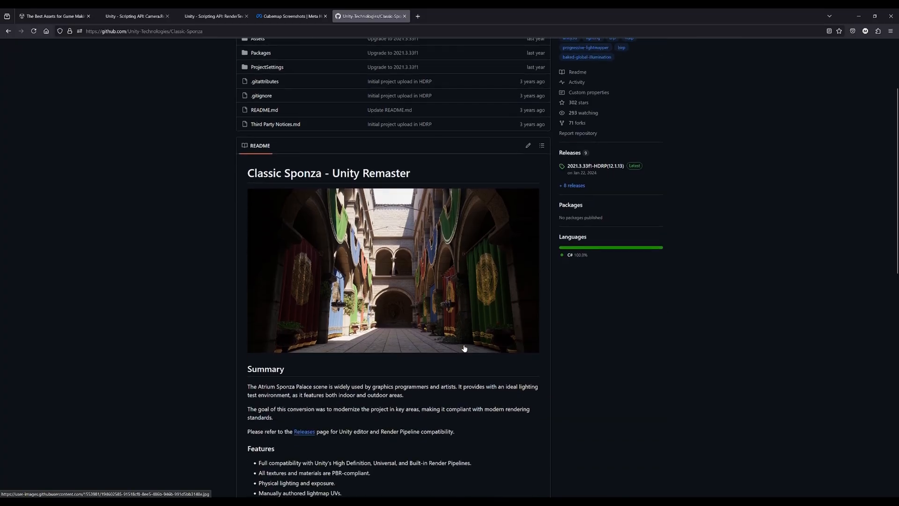
scroll(down, 3)
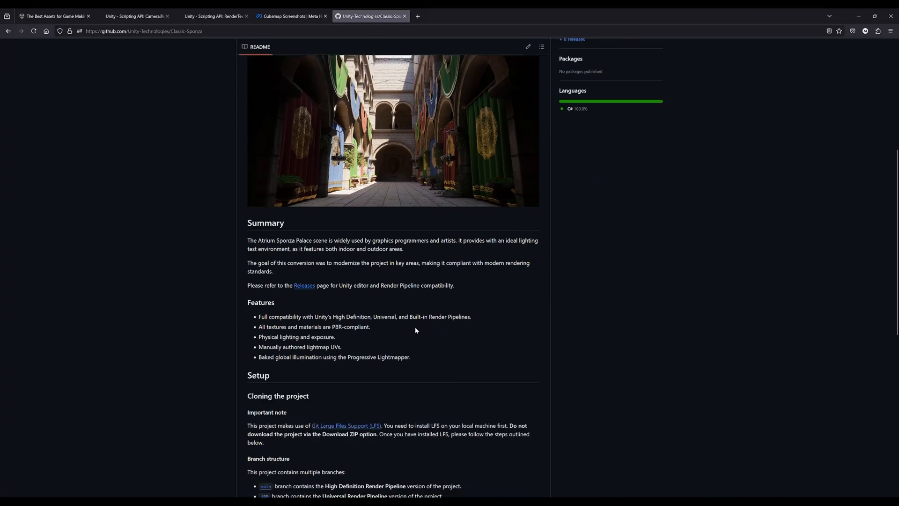
mouse_move(278, 396)
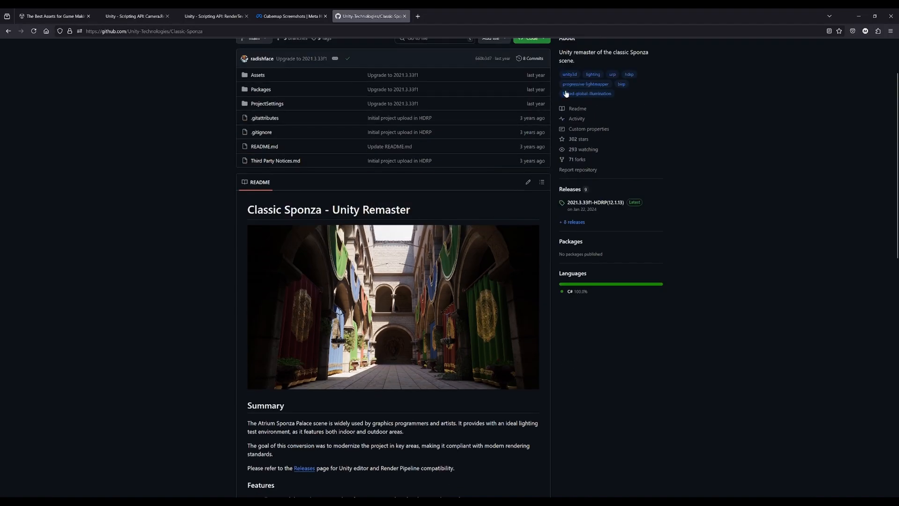
scroll(down, 3)
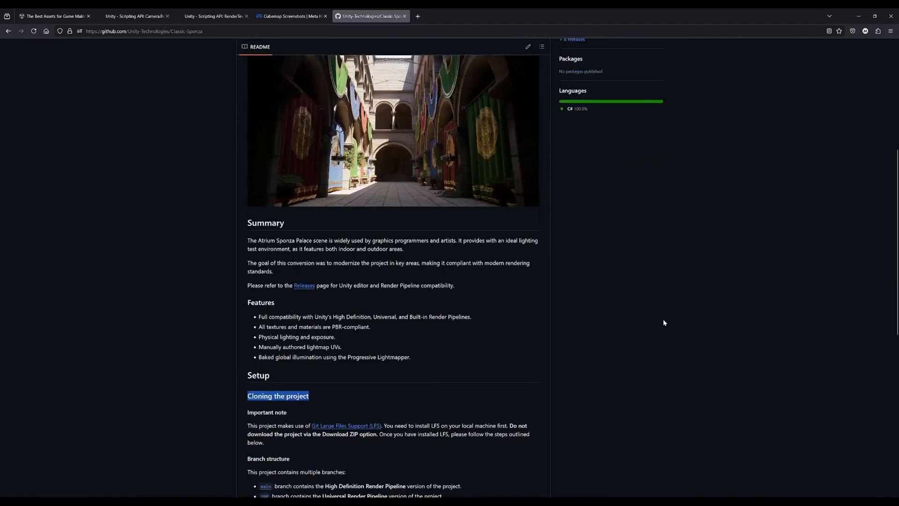
scroll(down, 3)
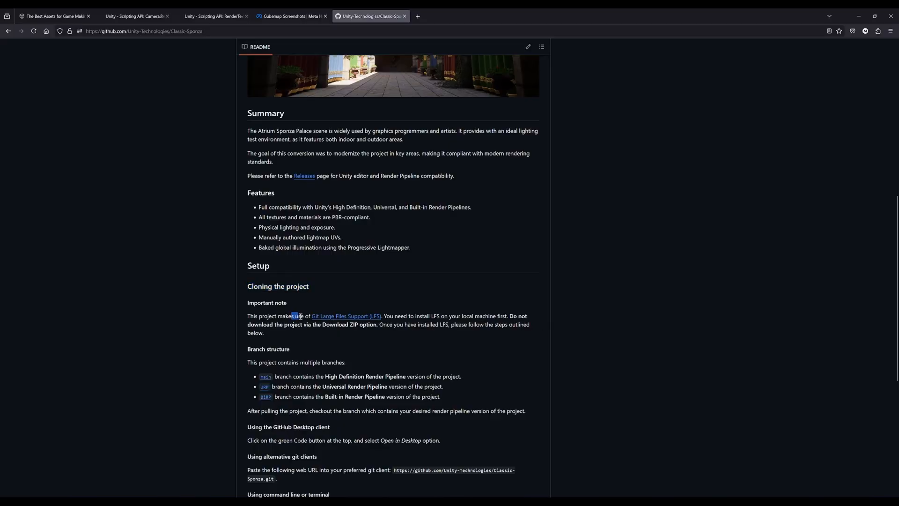
drag(298, 317, 475, 317)
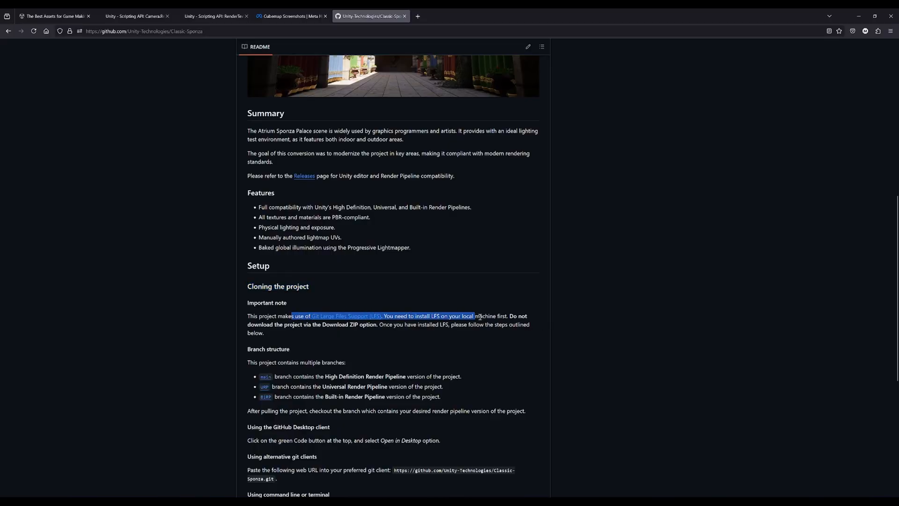
click(298, 323)
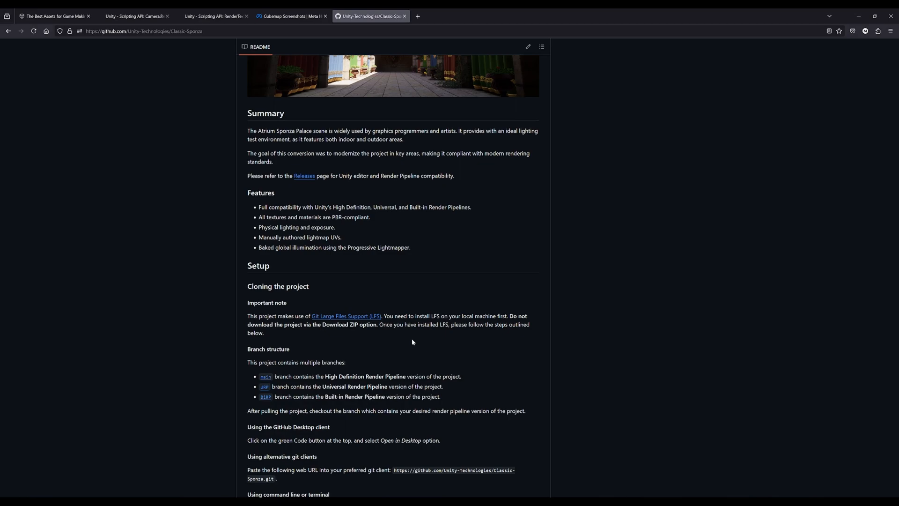
mouse_move(140, 450)
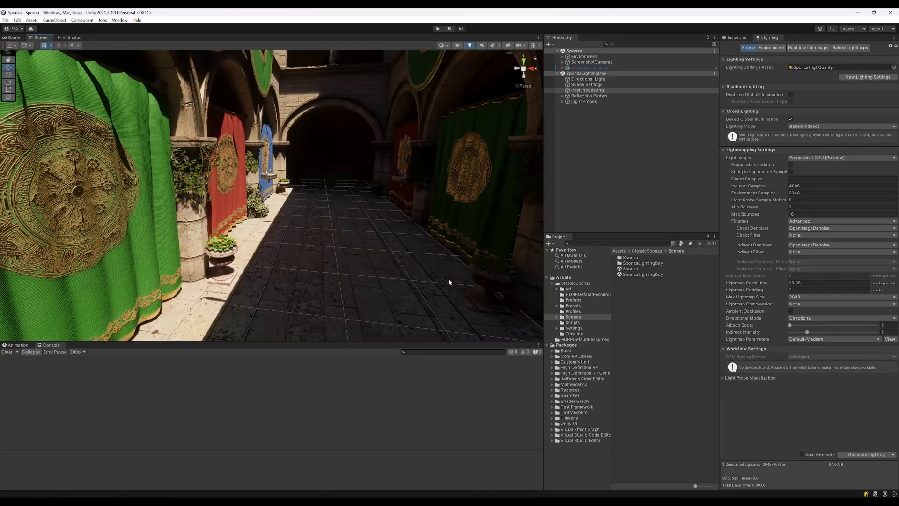
Reframe the Scene view along the Sponza courtyard corridor and open the Window menu
drag(450, 282, 454, 304)
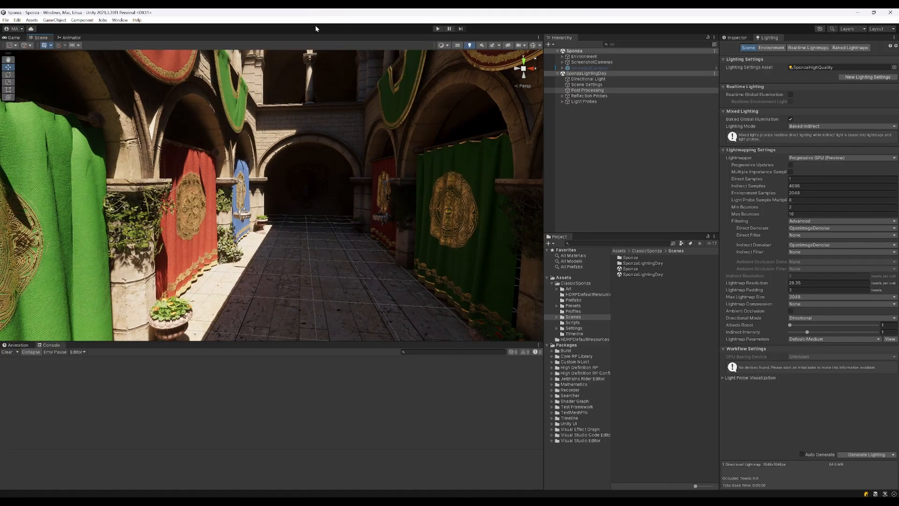
click(120, 20)
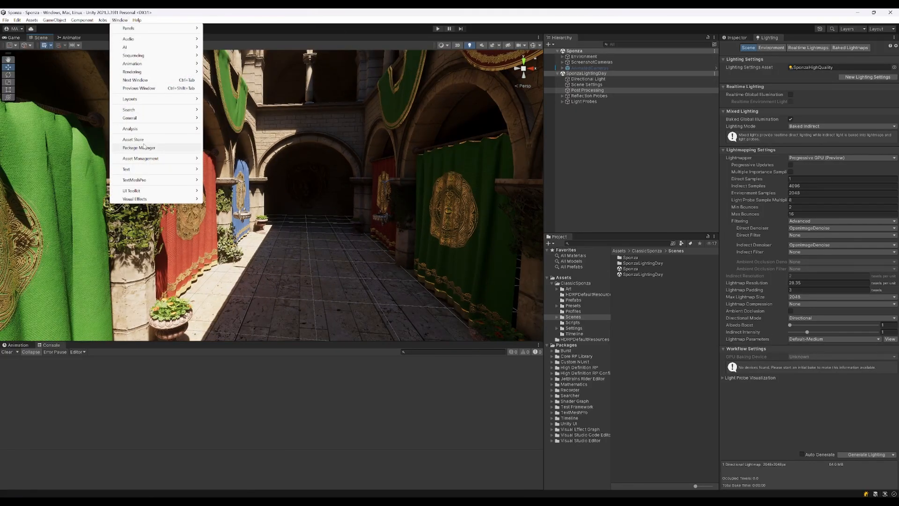
Install the Meta XR Core SDK from My Assets in the Package Manager
click(138, 148)
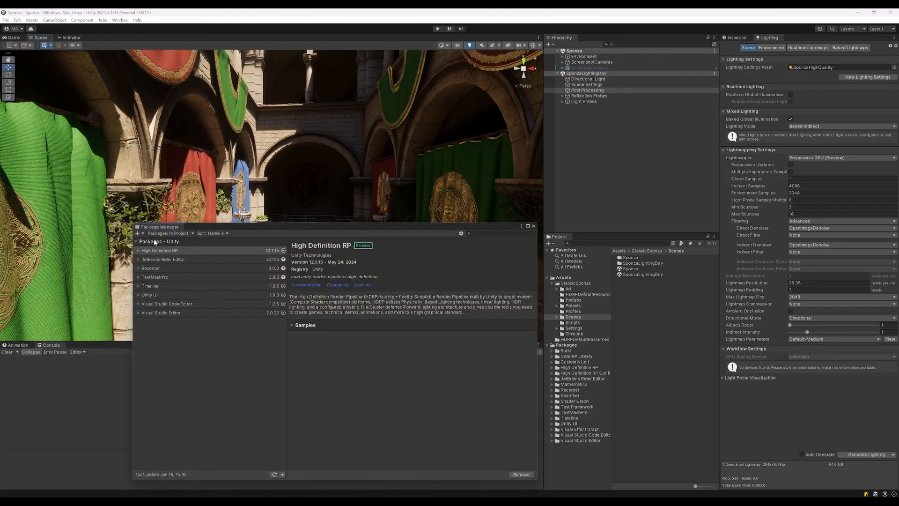
click(168, 233)
text(meta core)
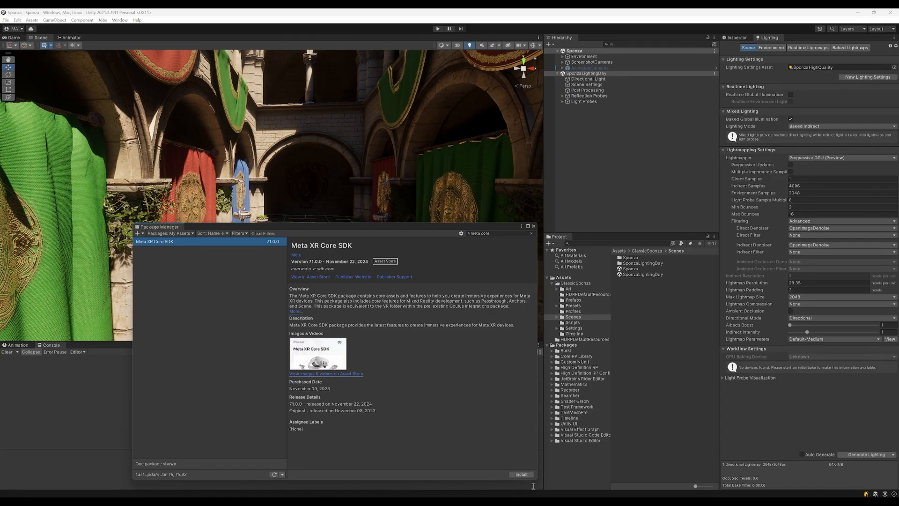
click(520, 474)
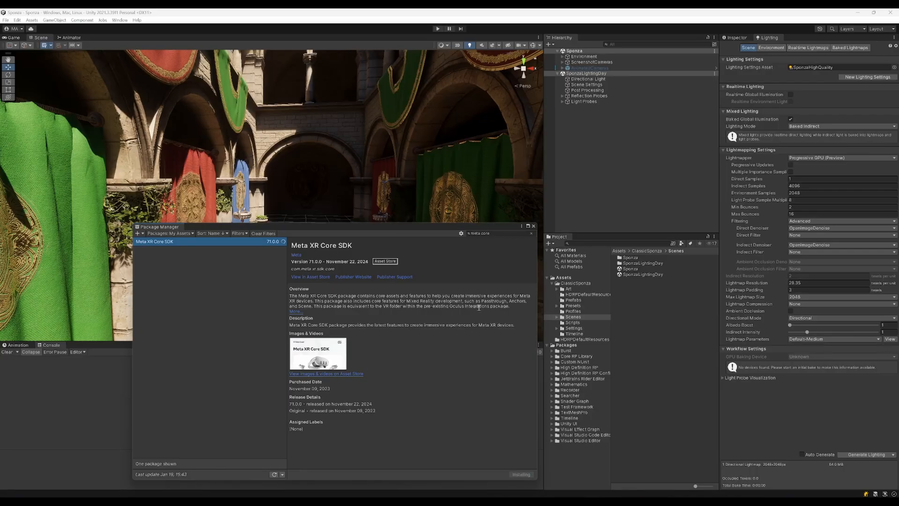
click(533, 225)
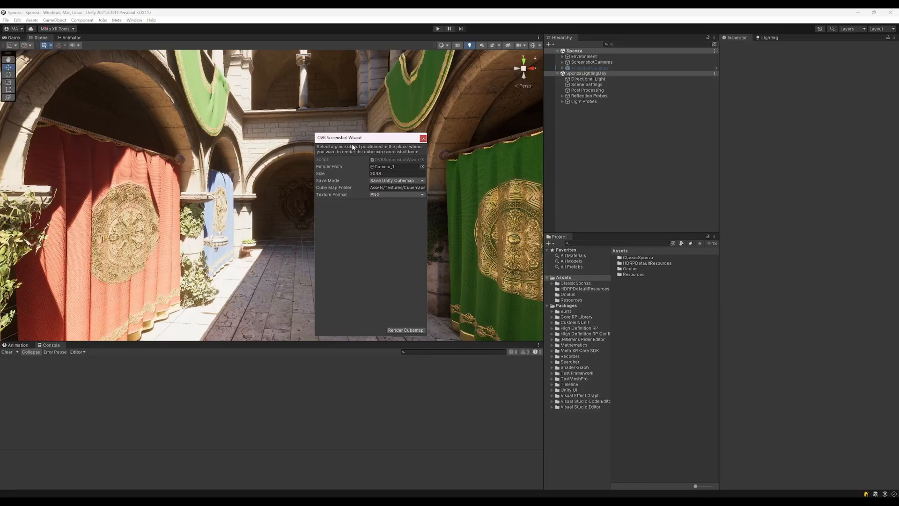
Render a cubemap from Camera_1 with Save Mode set to Save Both
click(566, 61)
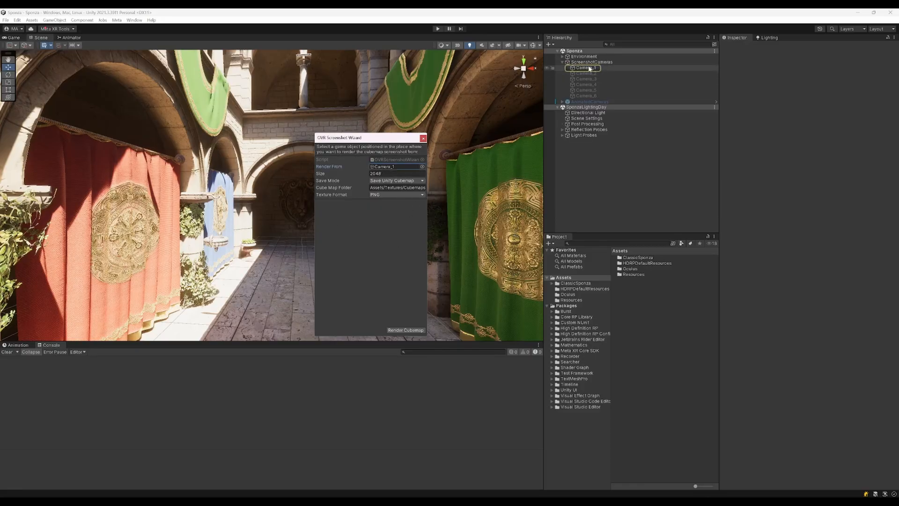
click(586, 67)
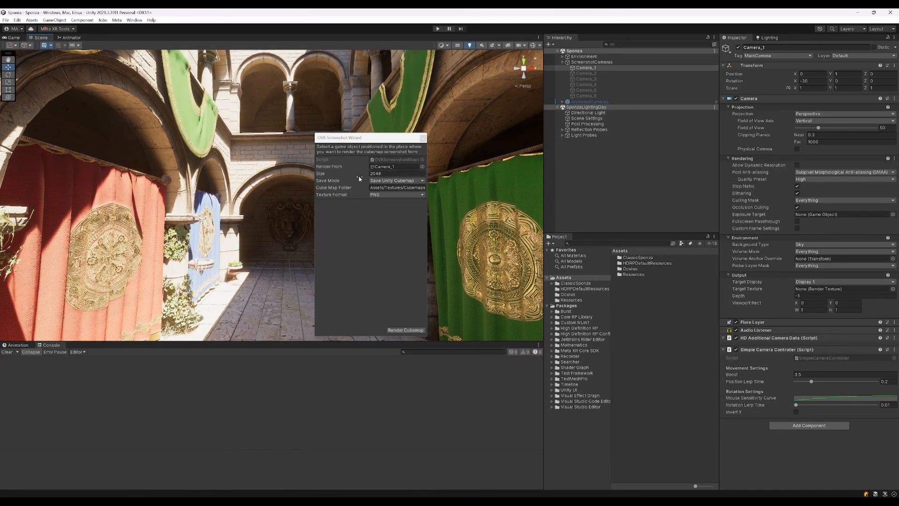
click(396, 180)
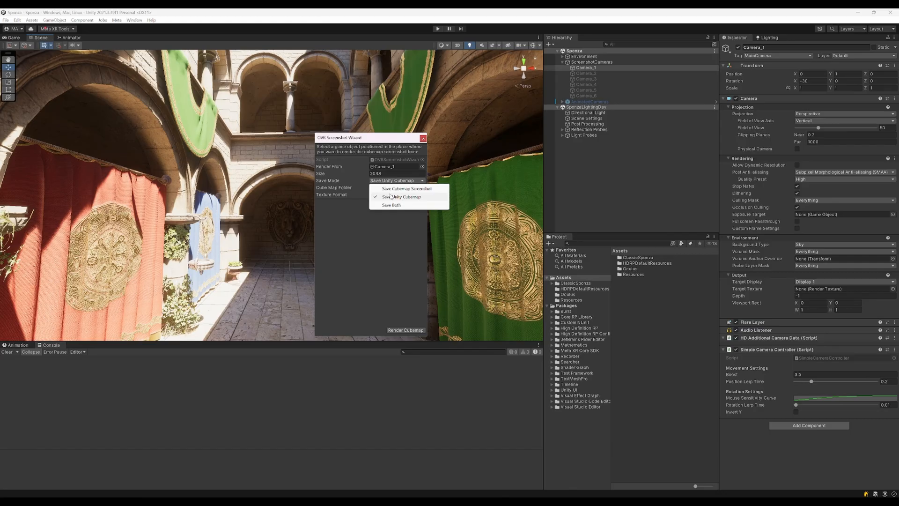
click(392, 204)
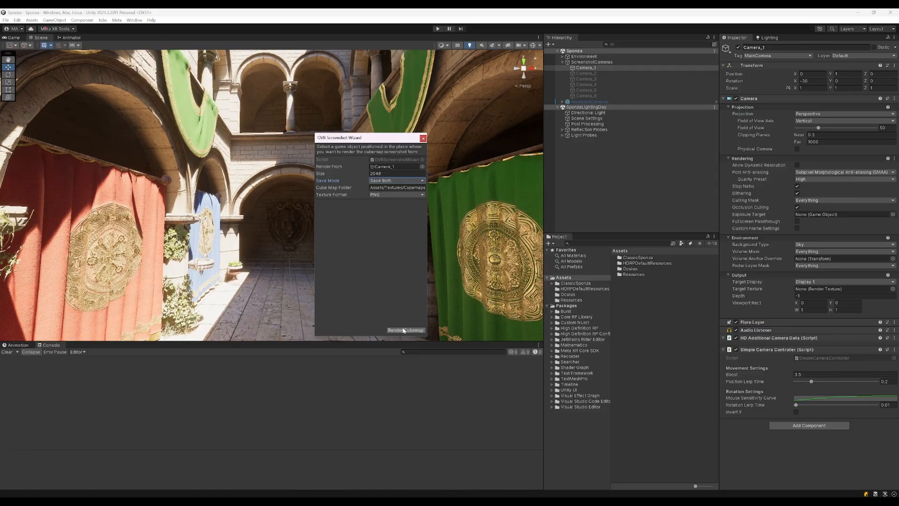
click(406, 330)
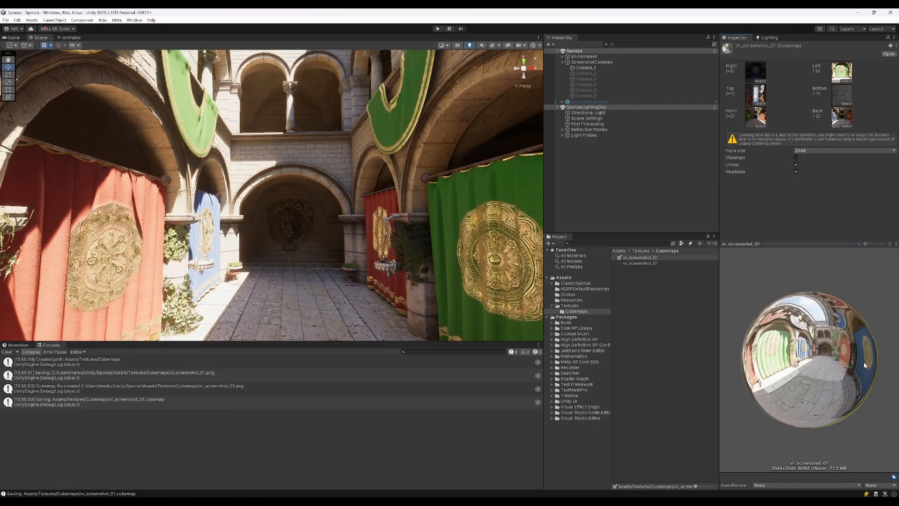
Spin the cubemap preview and inspect vr_screenshot_01's PNG and cubemap assets
drag(864, 365, 791, 394)
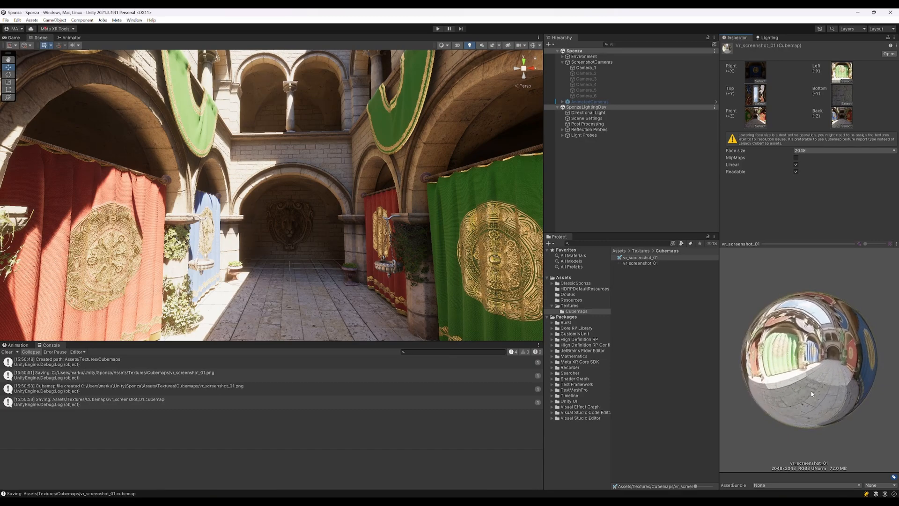
click(642, 263)
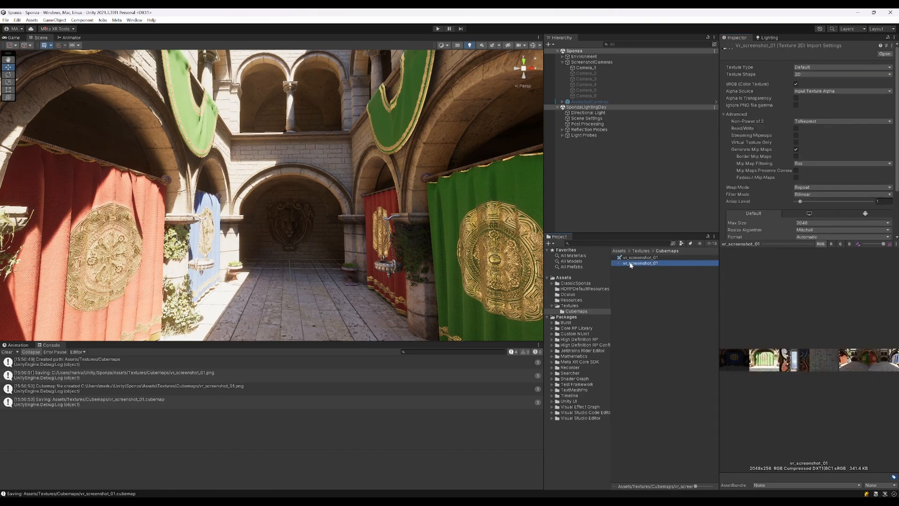
click(638, 257)
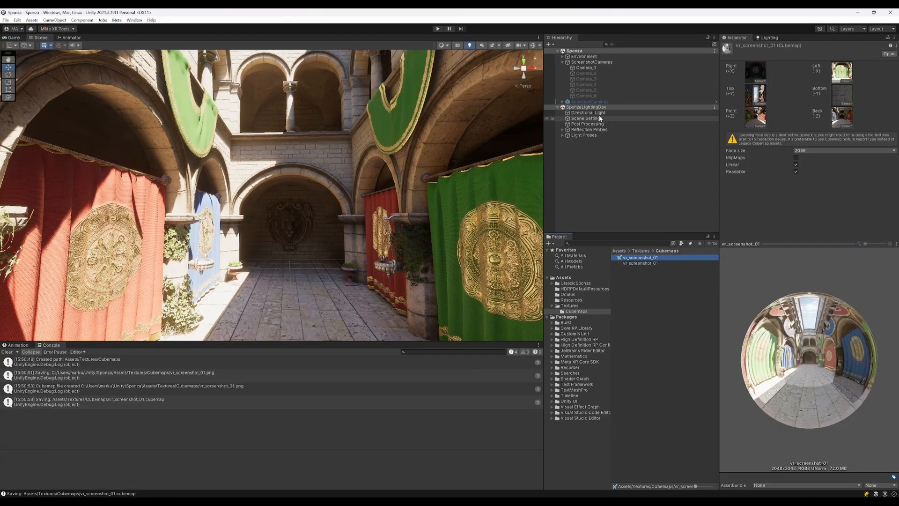
Show Scene Settings' HDRI Sky options and orbit the Scene view to check the courtyard sky
click(586, 118)
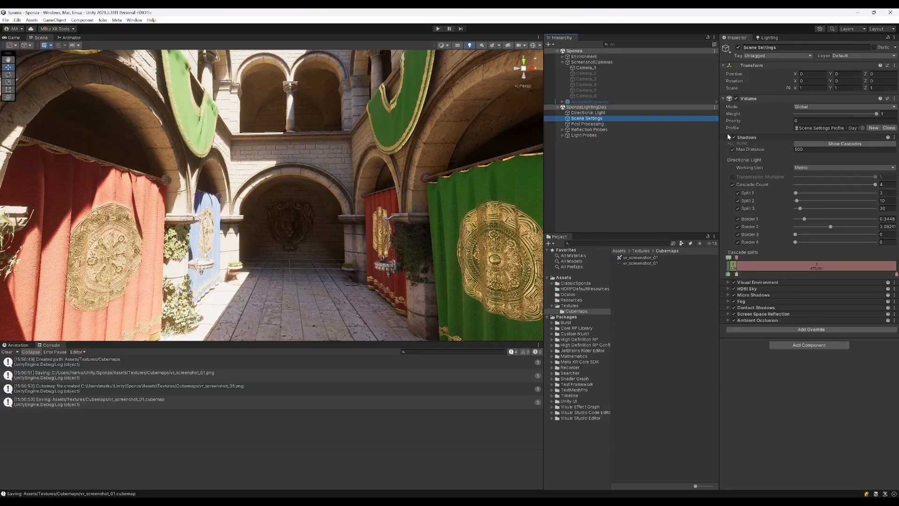
click(728, 137)
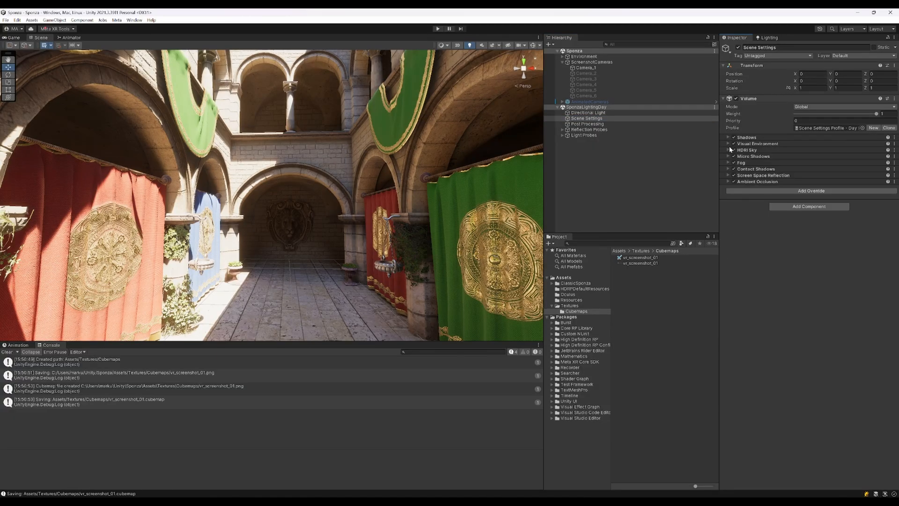
click(728, 150)
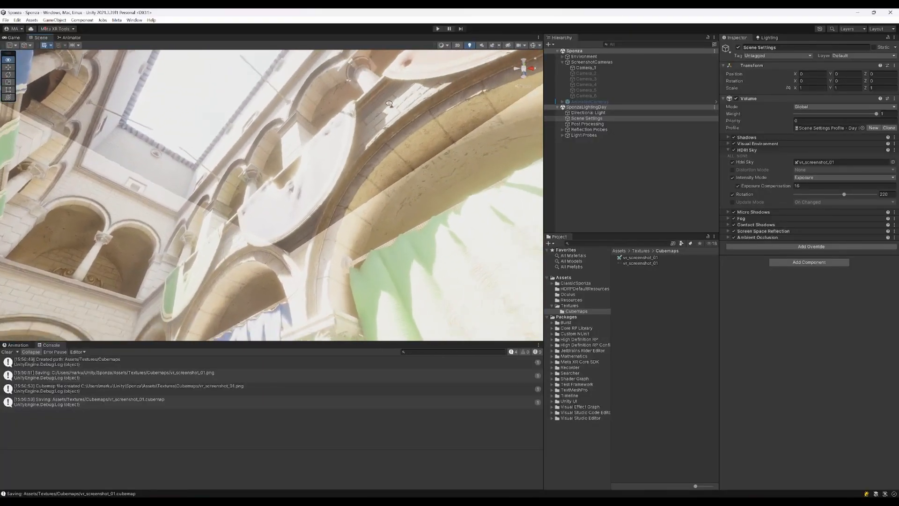
drag(389, 104, 347, 239)
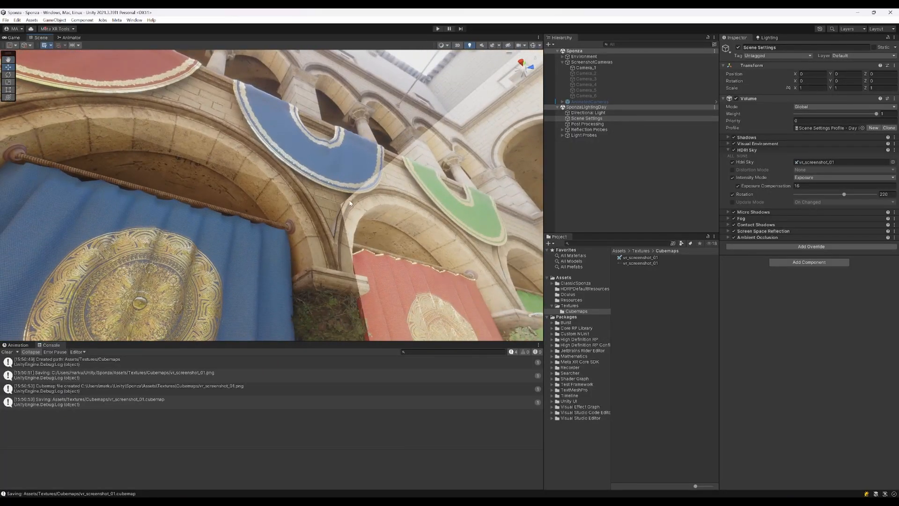
drag(344, 201, 155, 189)
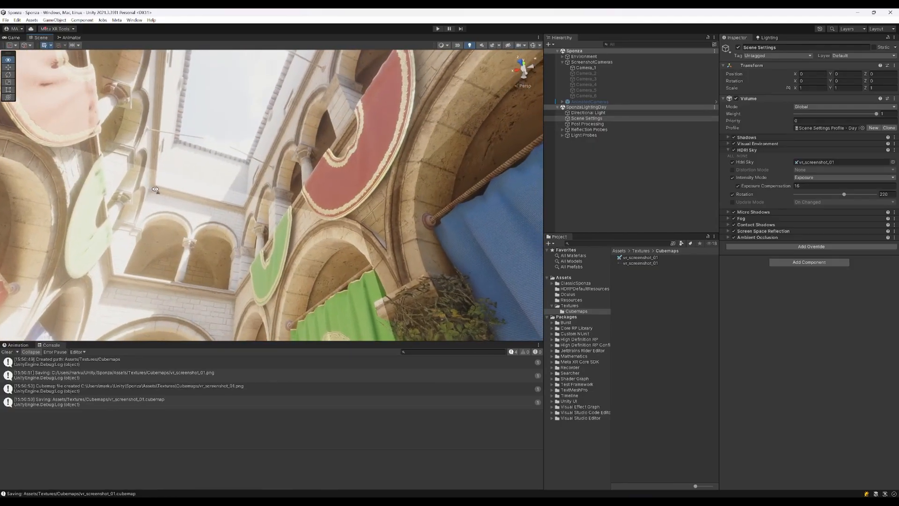
drag(156, 189, 480, 267)
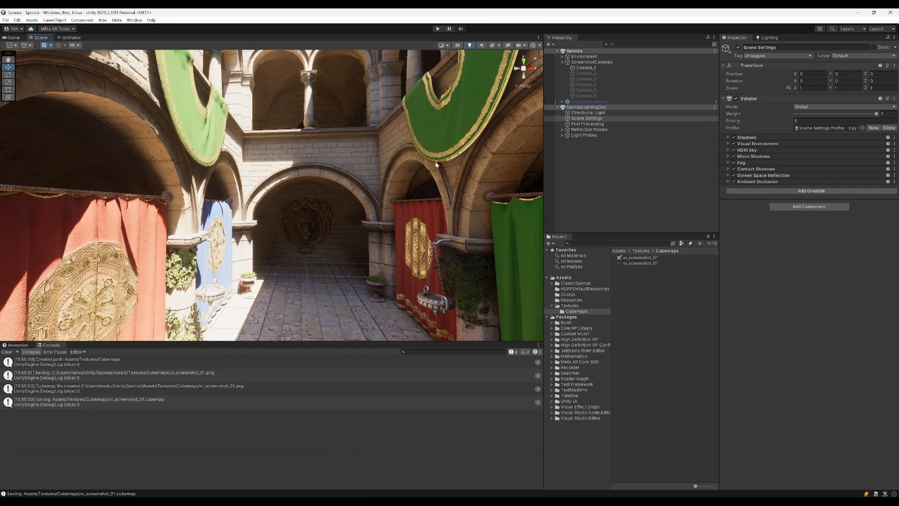
click(587, 123)
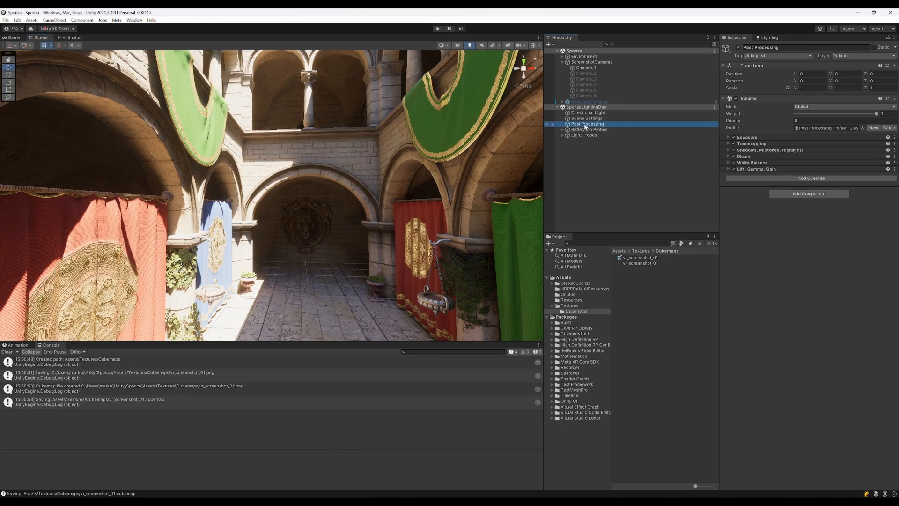
click(746, 137)
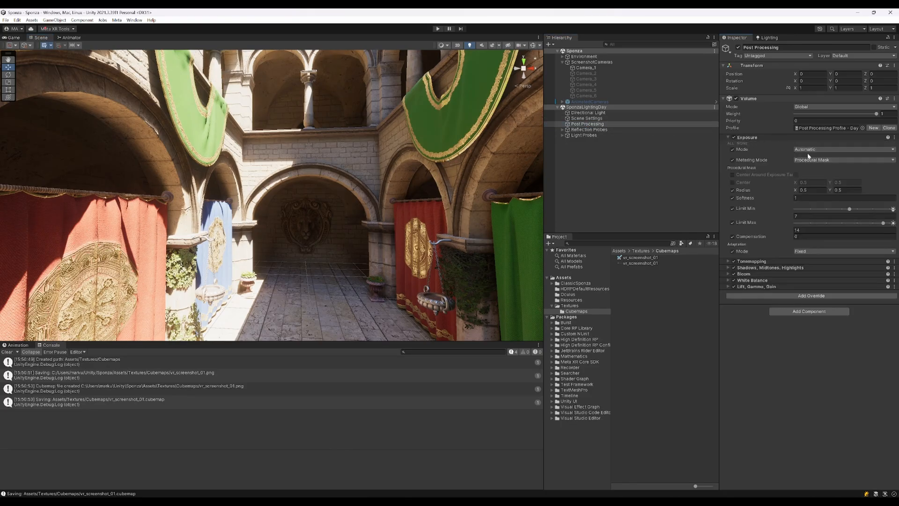
click(843, 149)
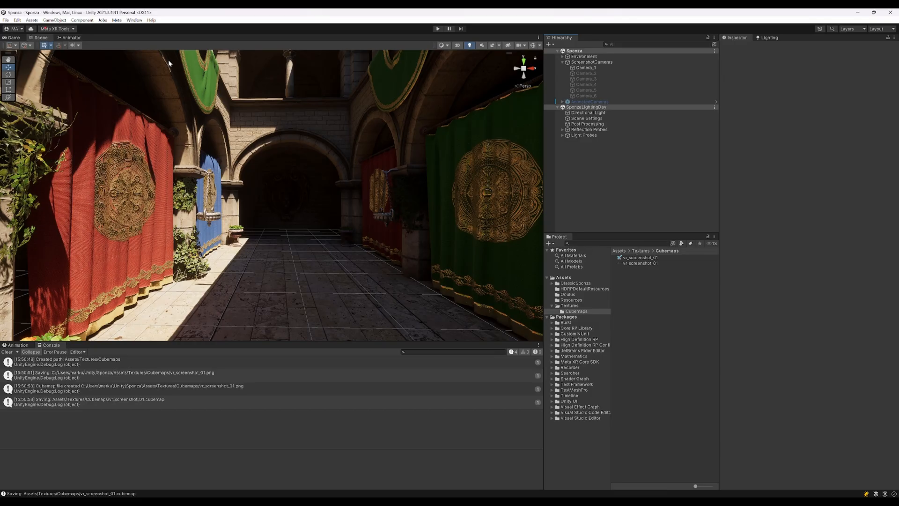
Render vr_screenshot_02 with Save Both, then inspect the Post Processing and Scene Settings volumes
click(54, 29)
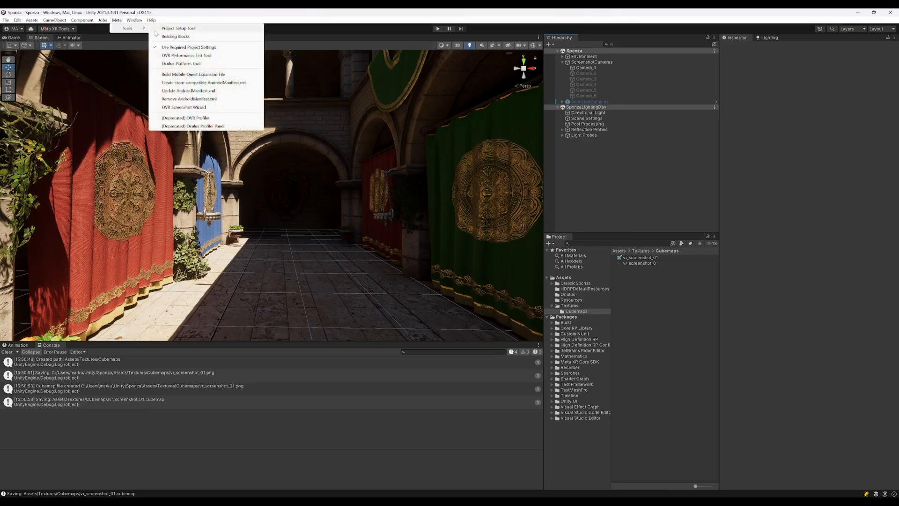
click(182, 107)
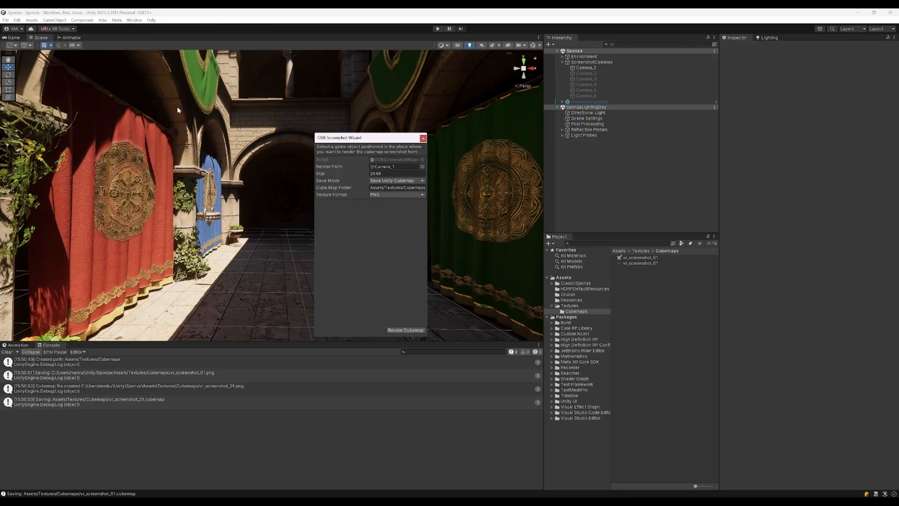
click(396, 180)
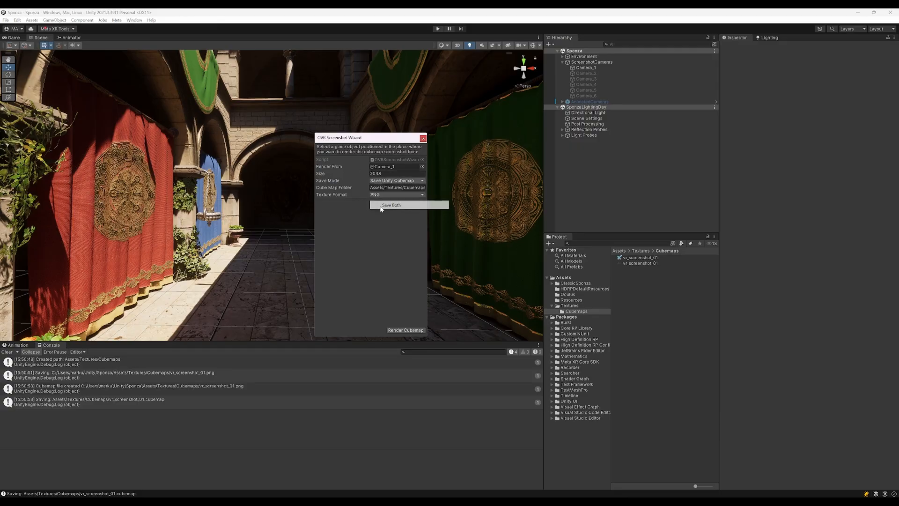
click(392, 205)
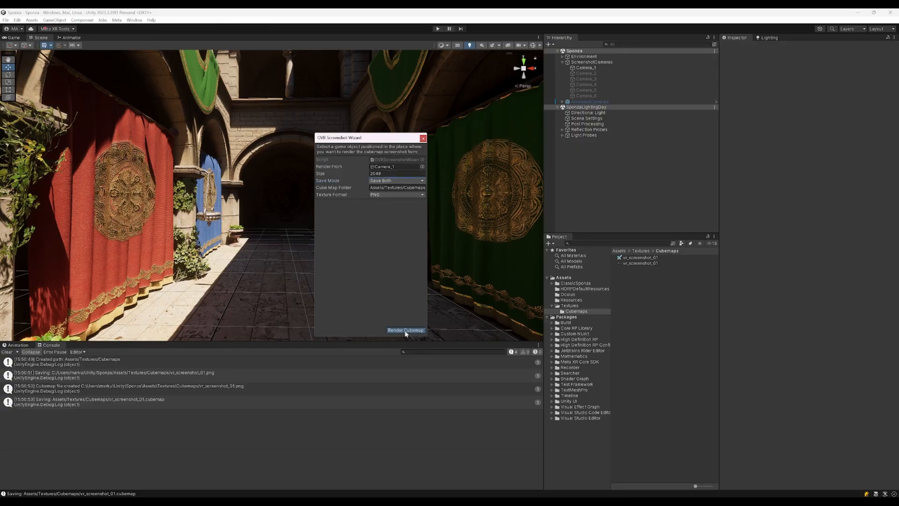
click(405, 329)
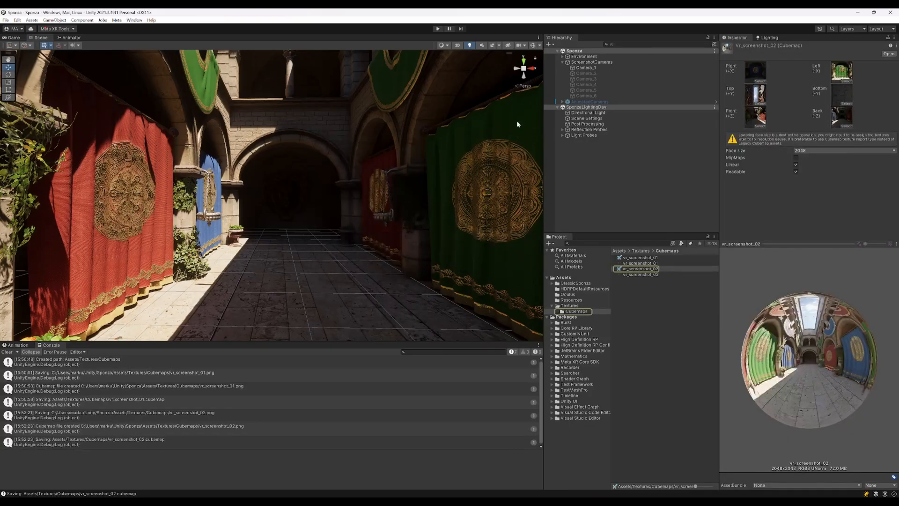
click(587, 123)
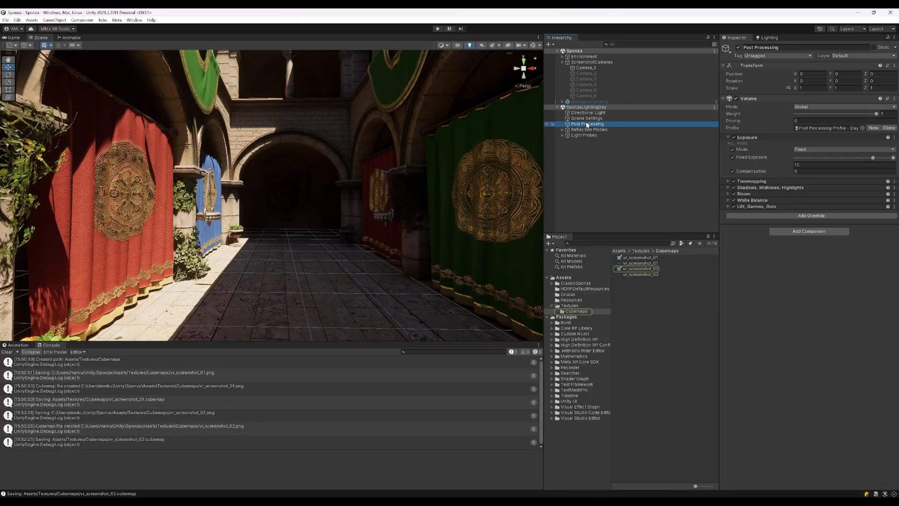
click(586, 118)
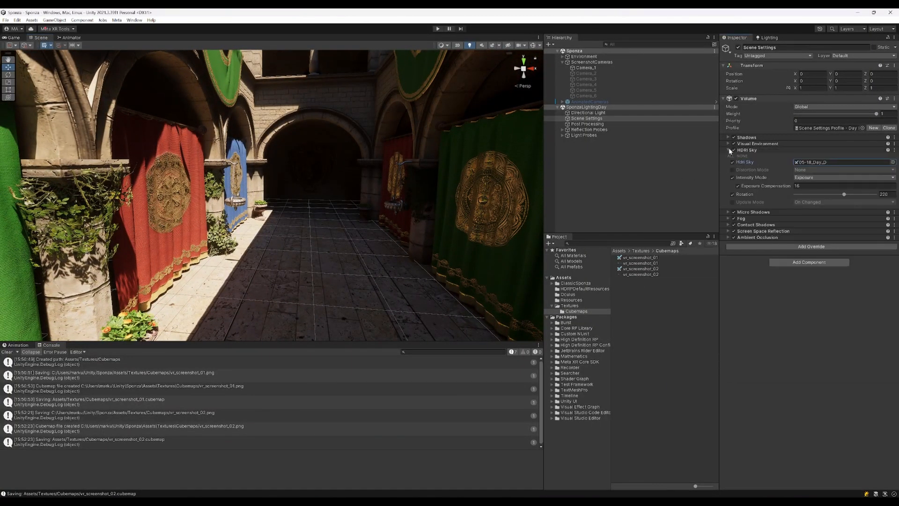
Review the vr_screenshot_02 cubemap and PNG, then search the project for ovrcubemap
click(639, 269)
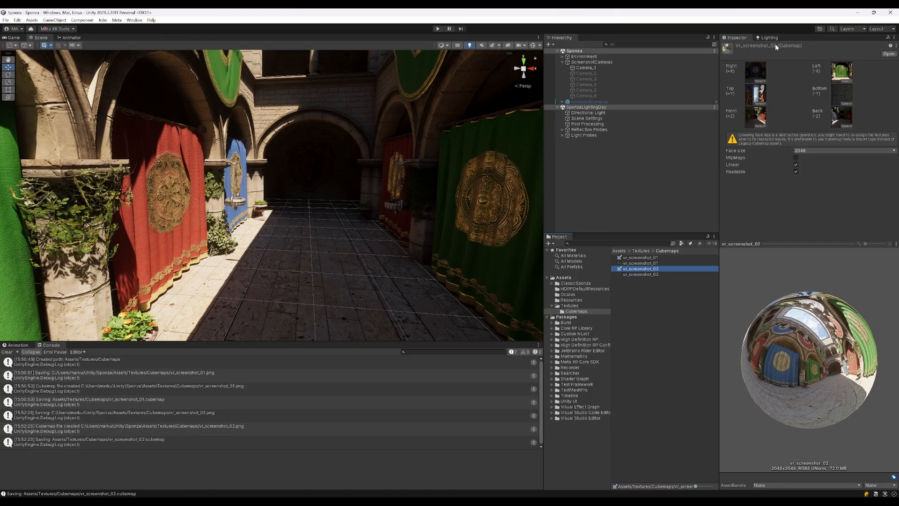
click(638, 274)
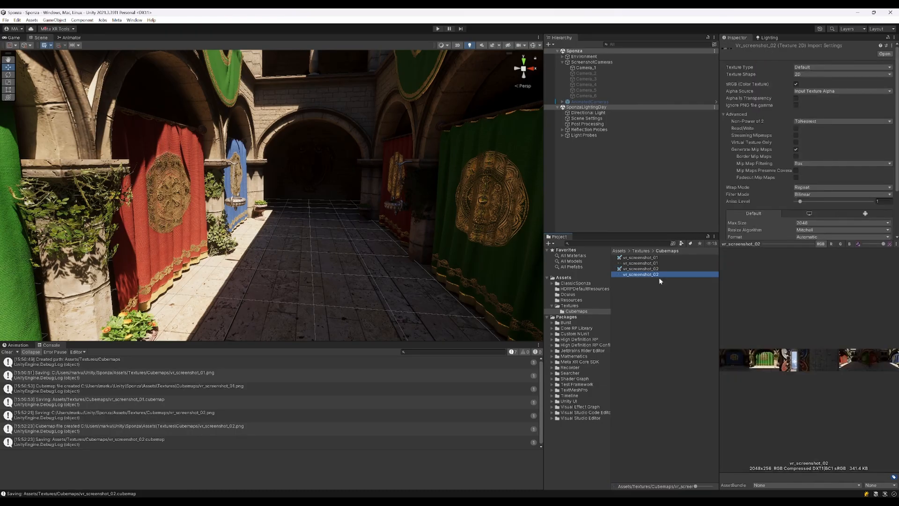
mouse_move(777, 375)
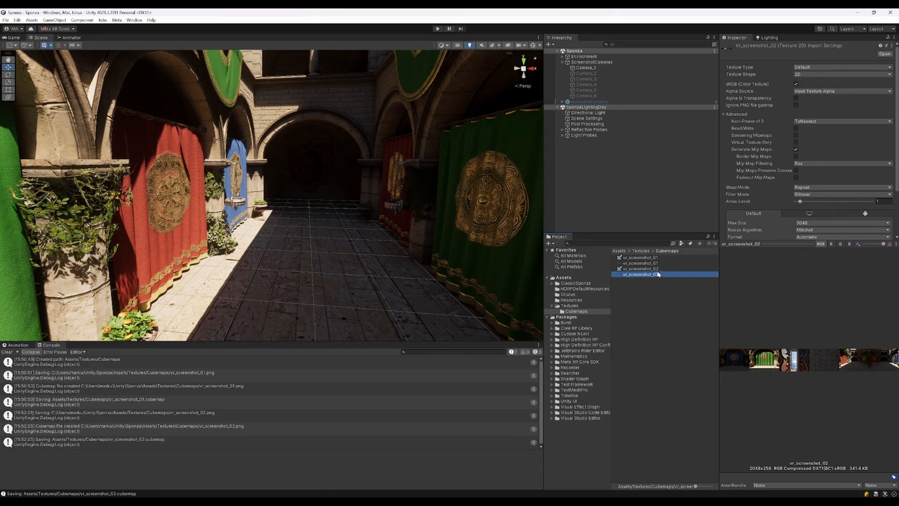
click(639, 268)
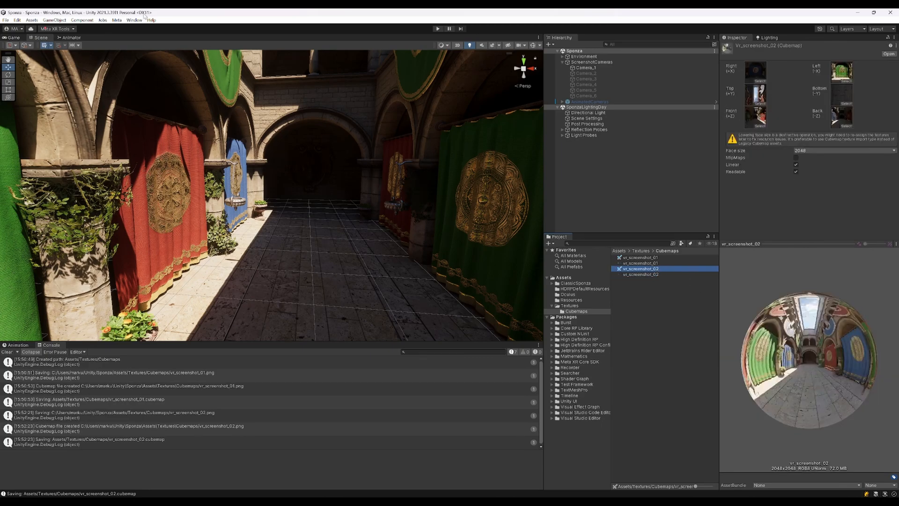
click(56, 28)
text(ovrcubemap)
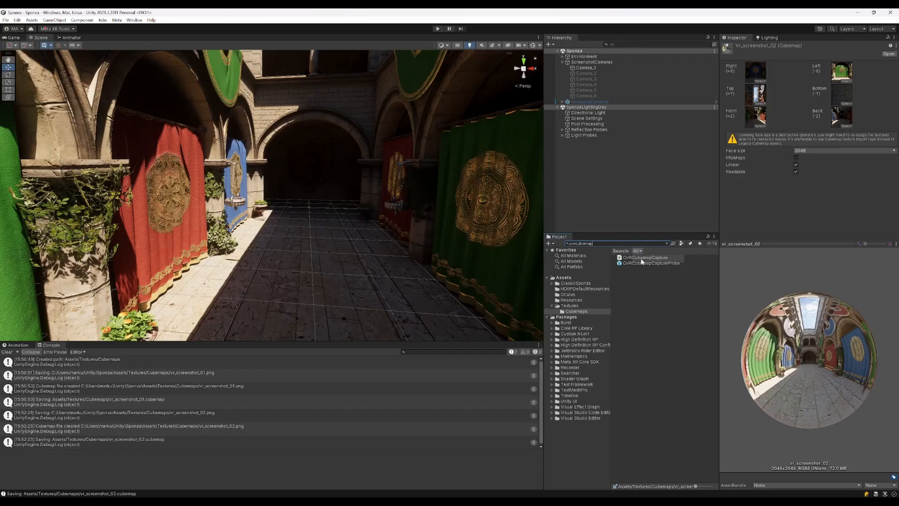
Add the OVRCubemapCaptureProbe prefab to the Sponza scene and select it
click(652, 262)
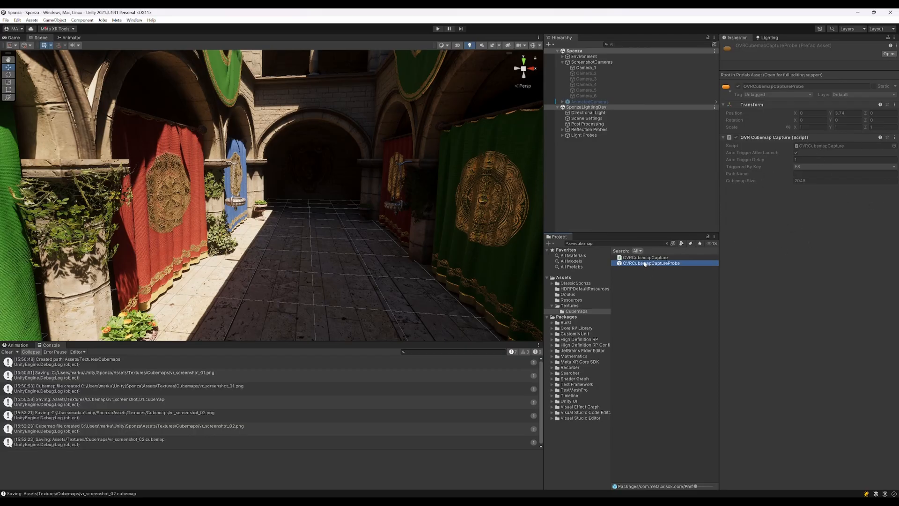
click(592, 62)
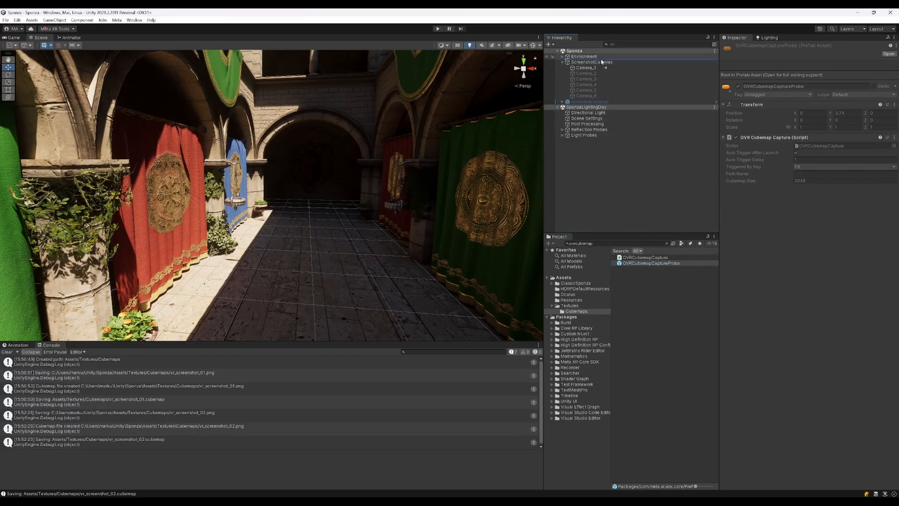
click(600, 61)
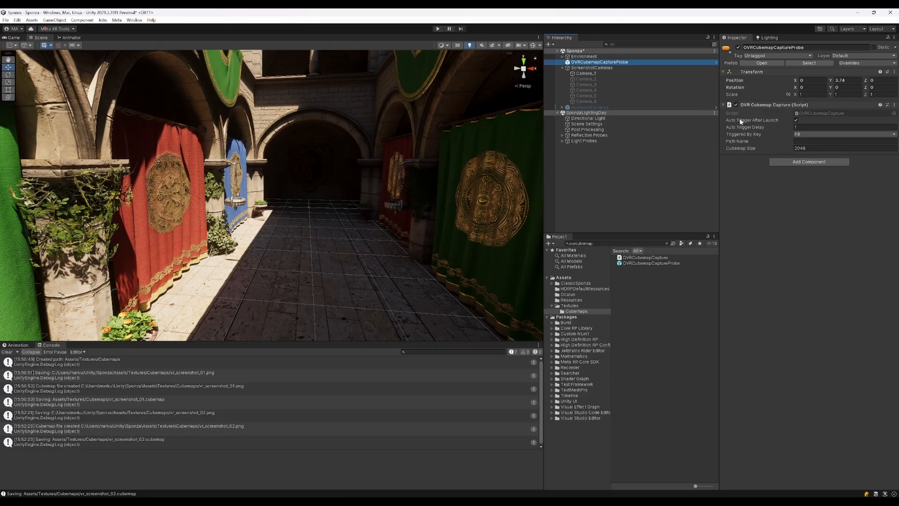
click(843, 127)
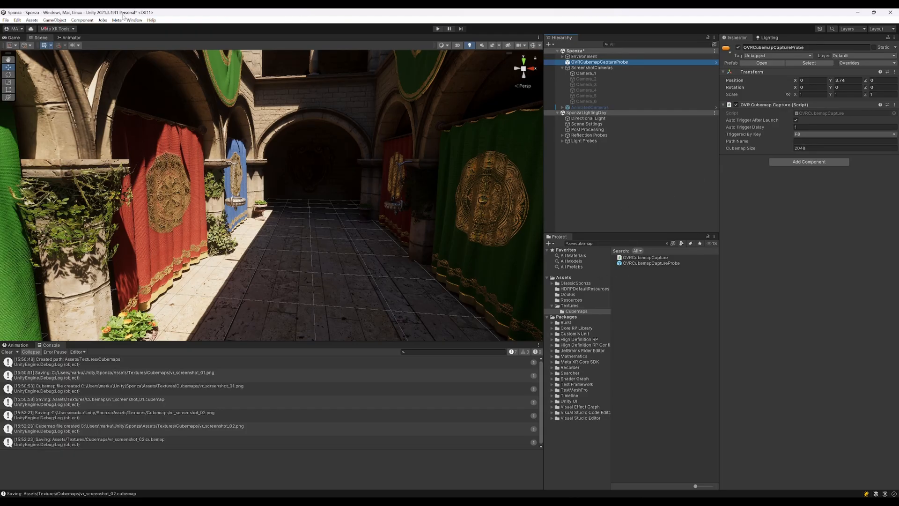
Set the probe's save path to Assets/Textures/Cubemaps/cubemap.png and enter Play mode
click(152, 20)
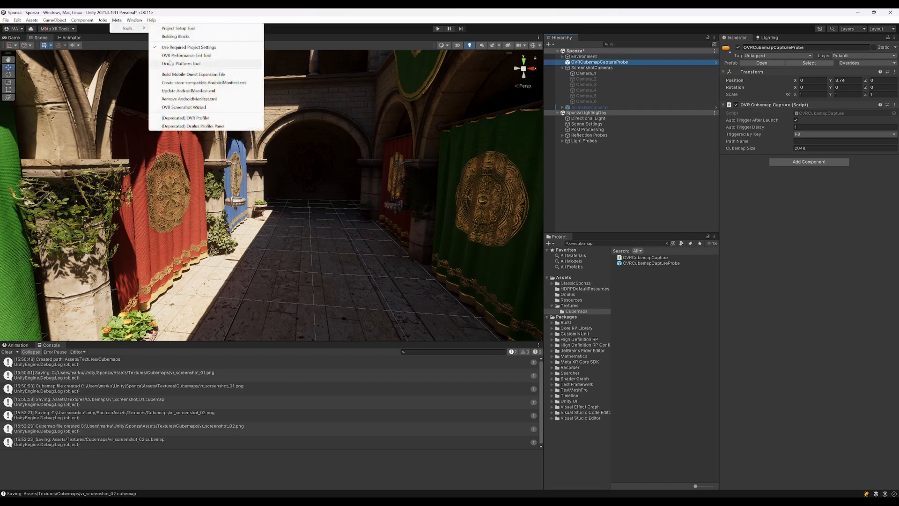
click(183, 107)
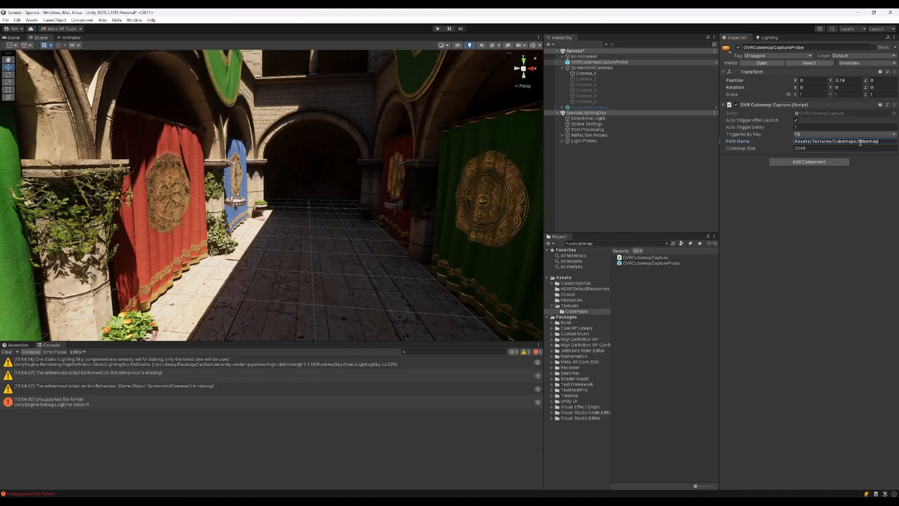
text(cubemap.png)
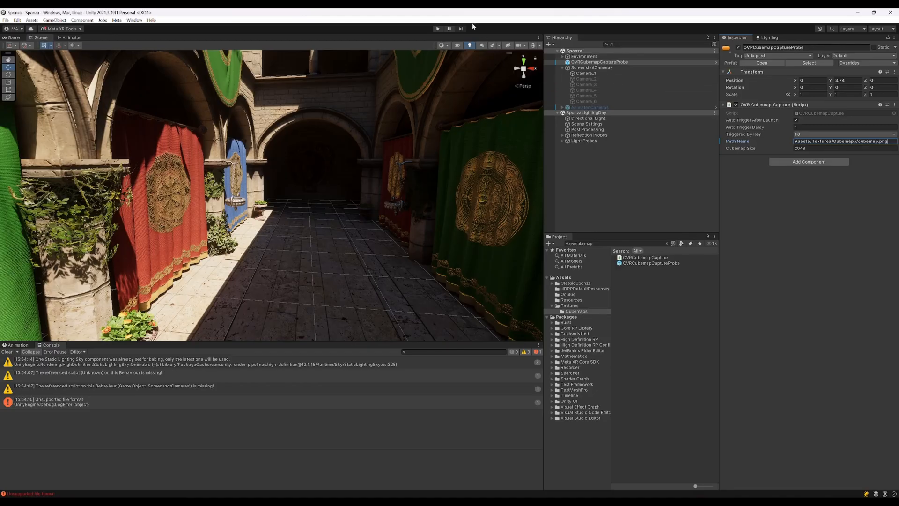
click(437, 28)
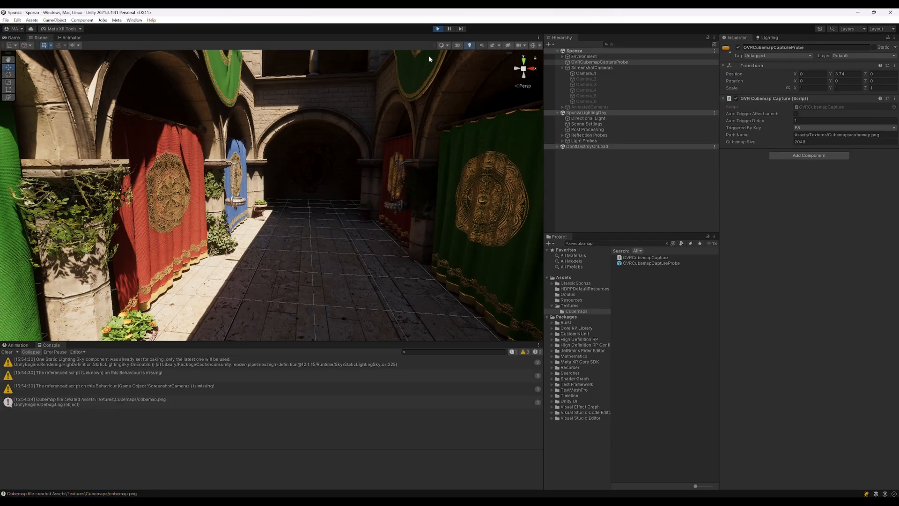
mouse_move(133, 411)
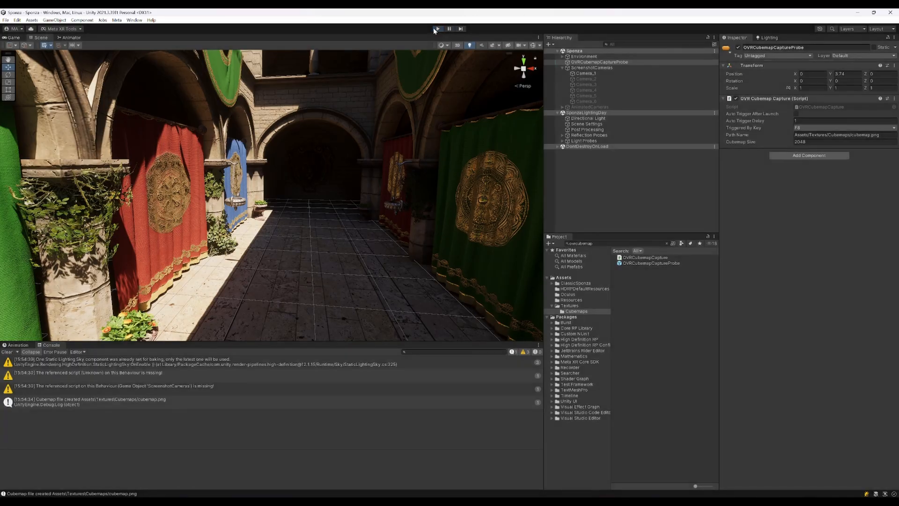
Stop Play mode and compare the 2048×256 cubemap.png with vr_screenshot_02 in Cubemaps
click(568, 305)
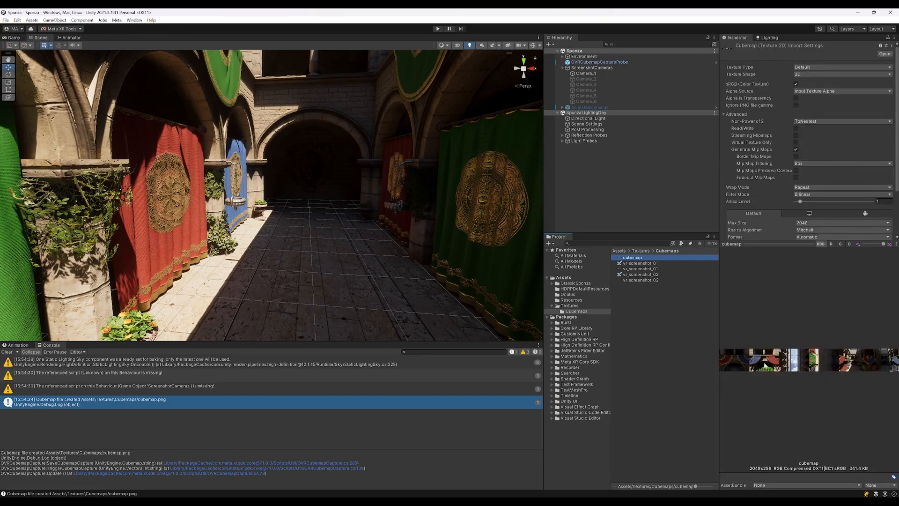
mouse_move(651, 286)
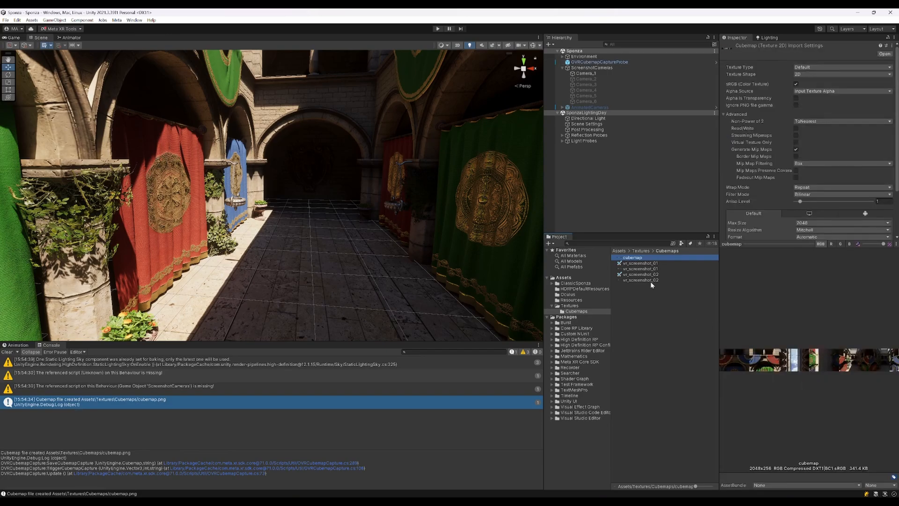
click(641, 281)
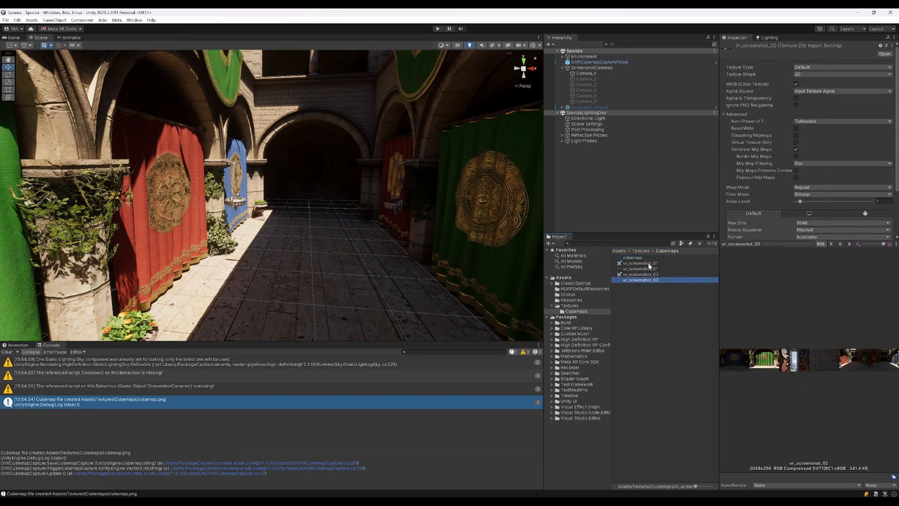
click(633, 257)
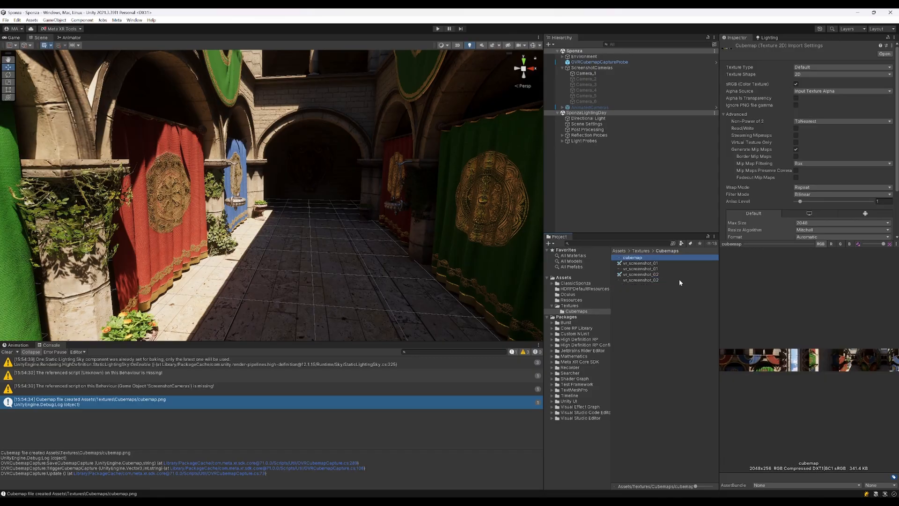
mouse_move(809, 359)
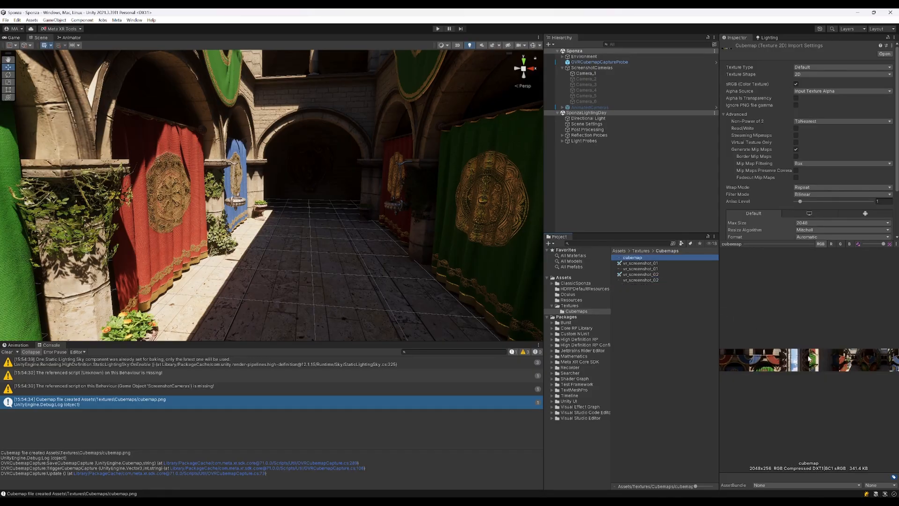
click(600, 62)
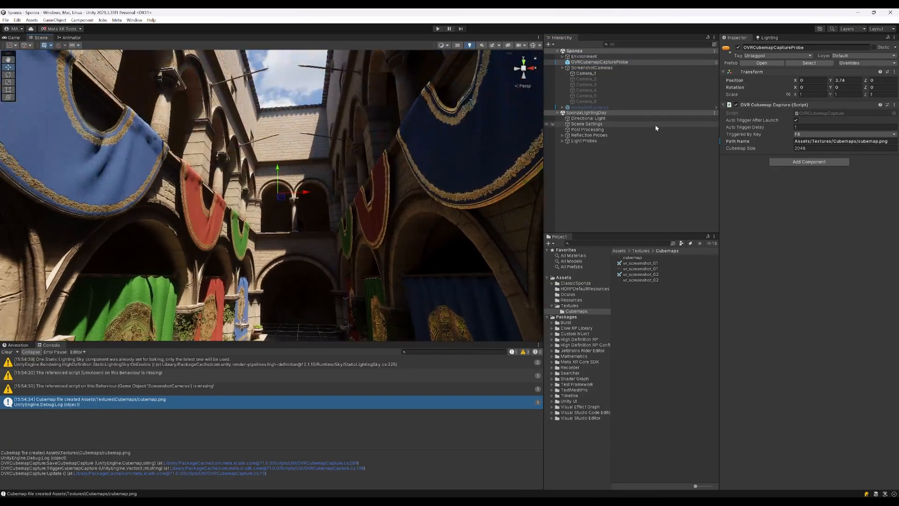
click(632, 257)
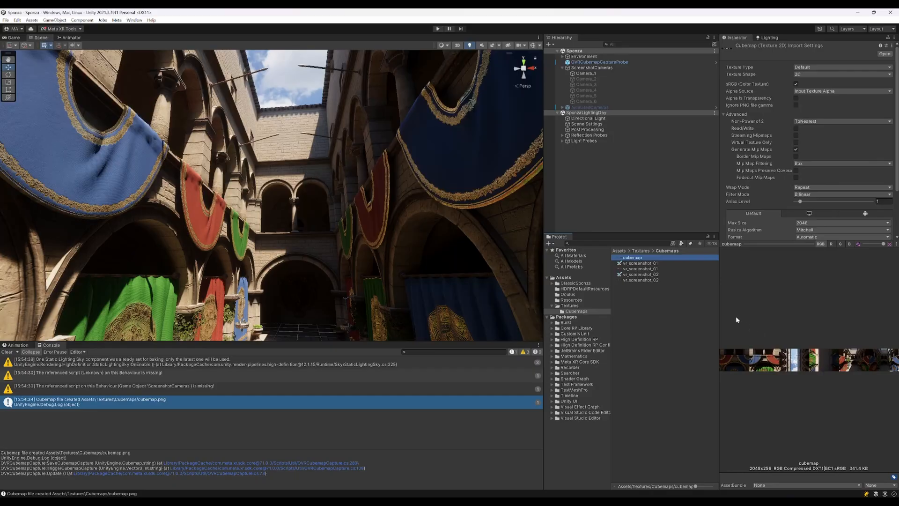
mouse_move(599, 345)
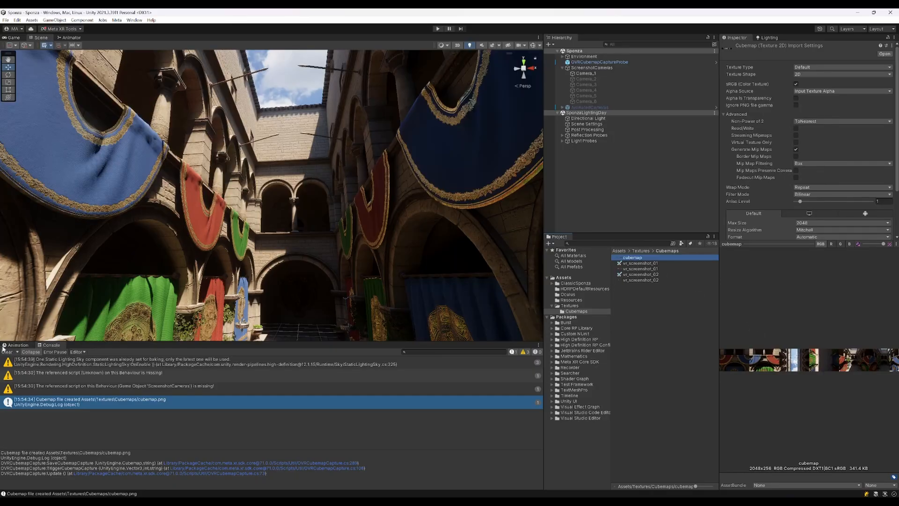
click(6, 351)
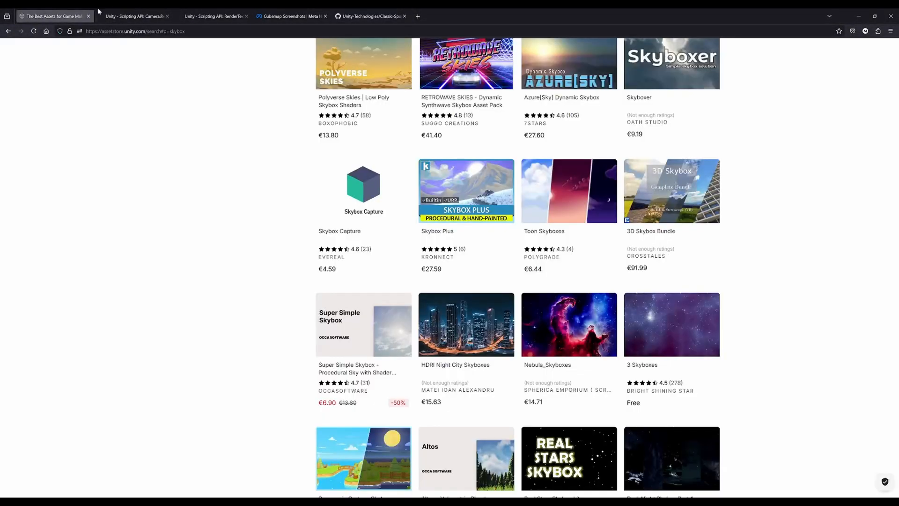
Switch from the Camera.RenderToCubemap docs tab to the Classic-Sponza GitHub repository tab
click(135, 15)
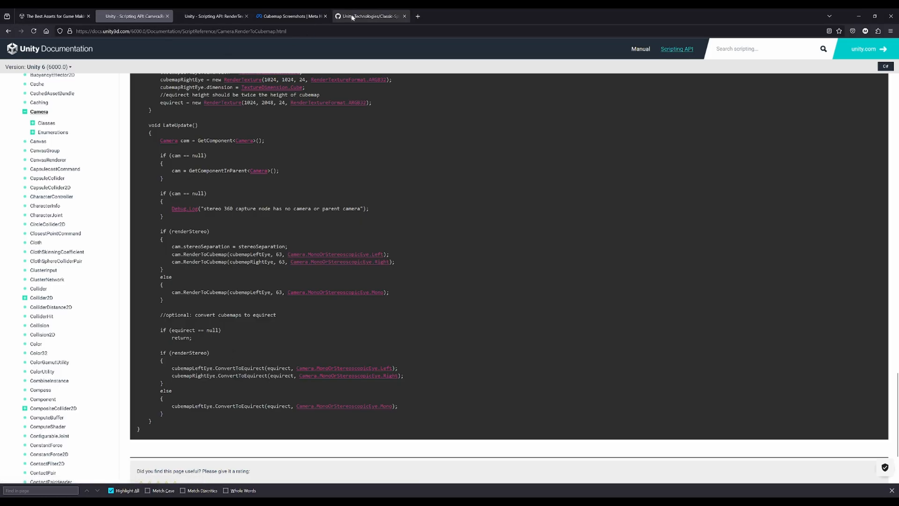
click(370, 15)
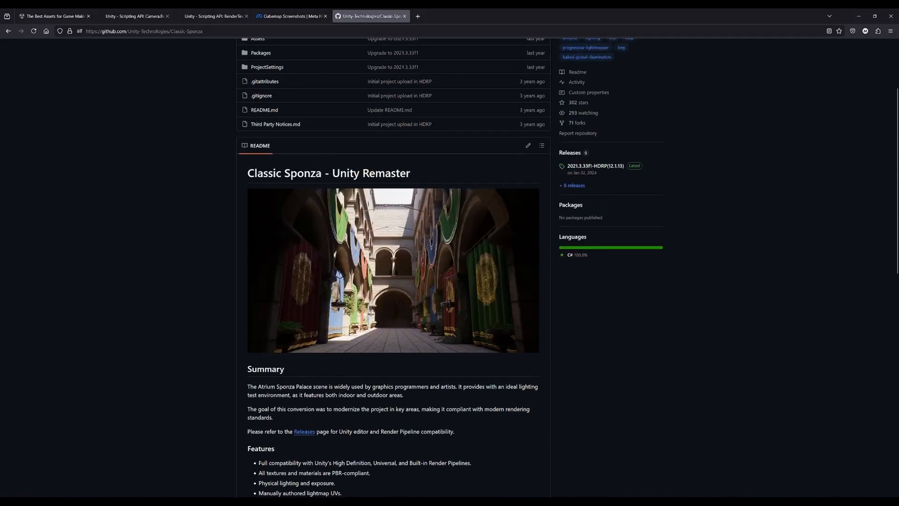